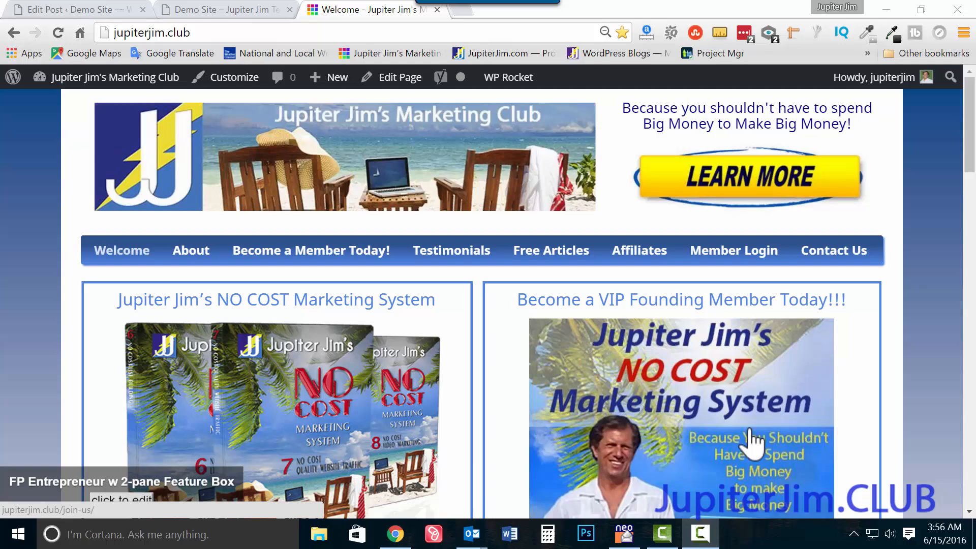
mouse_move(520, 130)
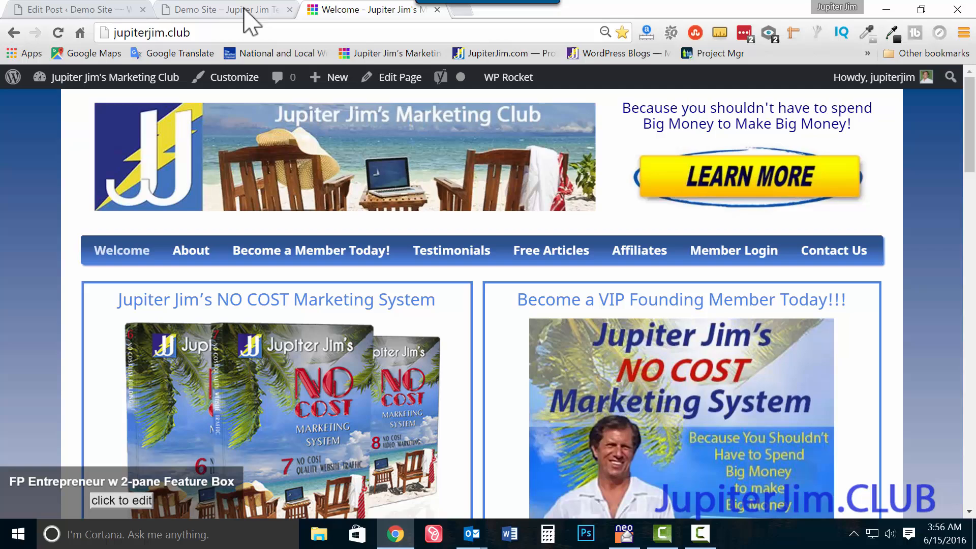
Step: Switch to the Demo Site tab and scroll the homepage to the 'How to Update WordPress Plugins' post
left_click(224, 10)
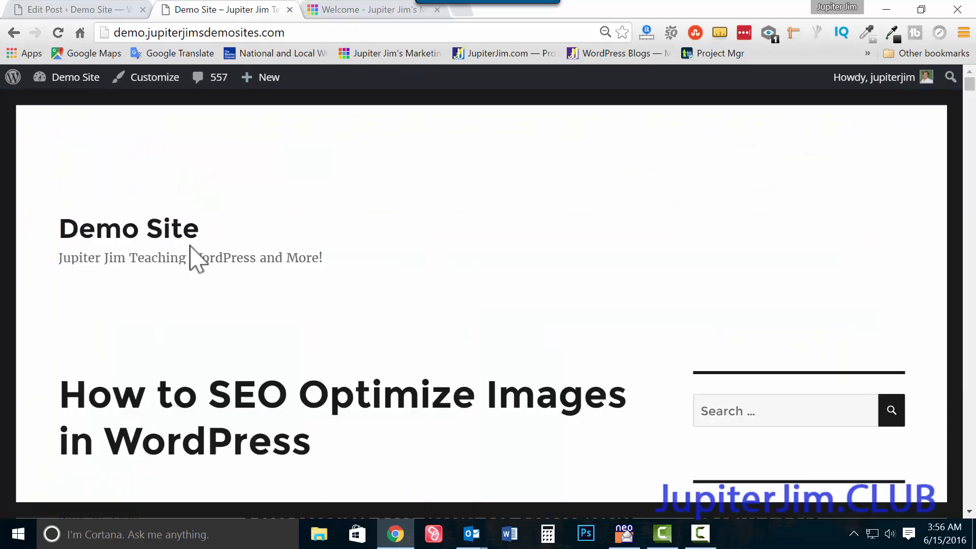
scroll("down", 3)
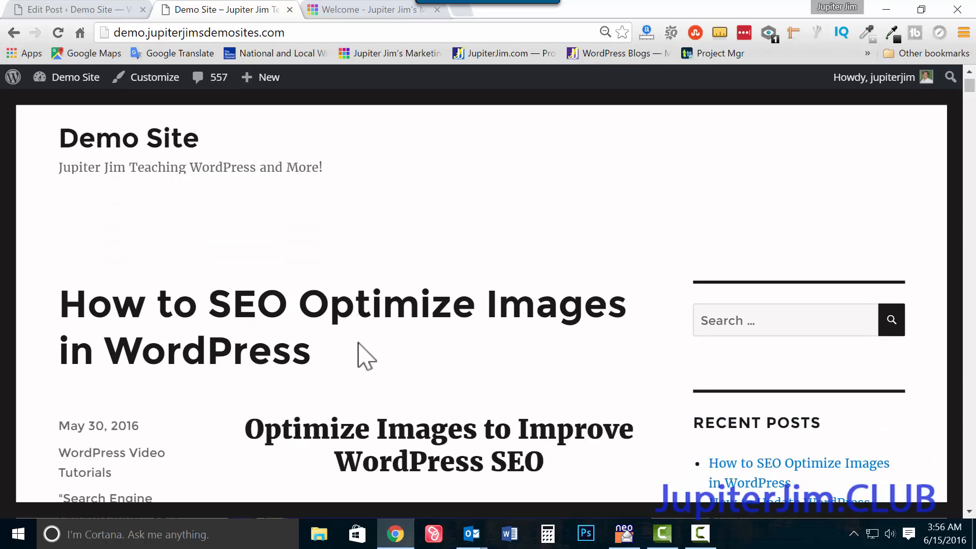
scroll("down", 3)
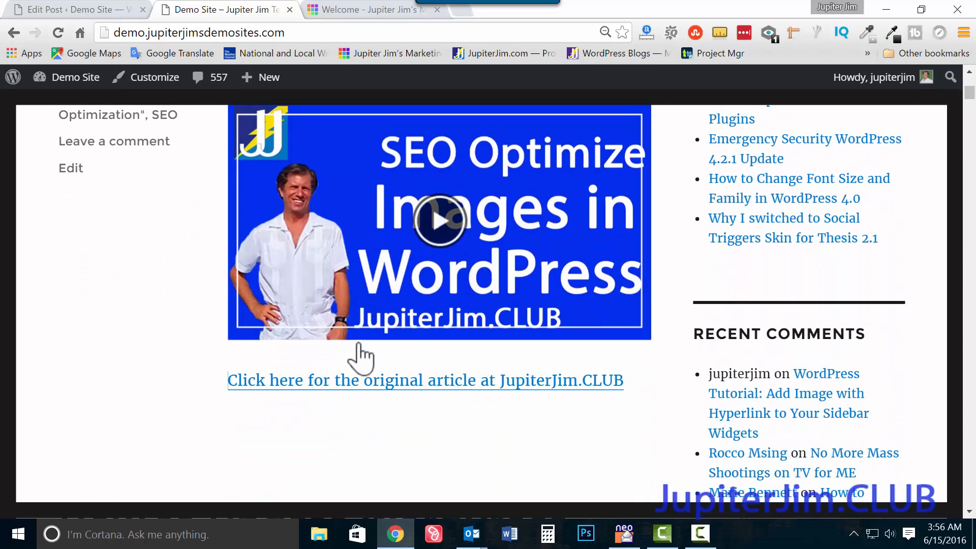
scroll("down", 3)
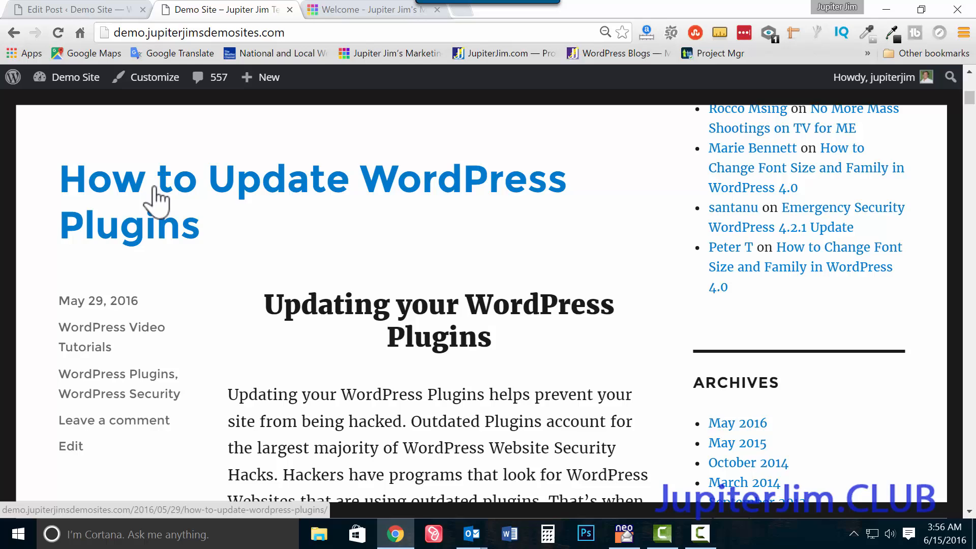
mouse_move(286, 194)
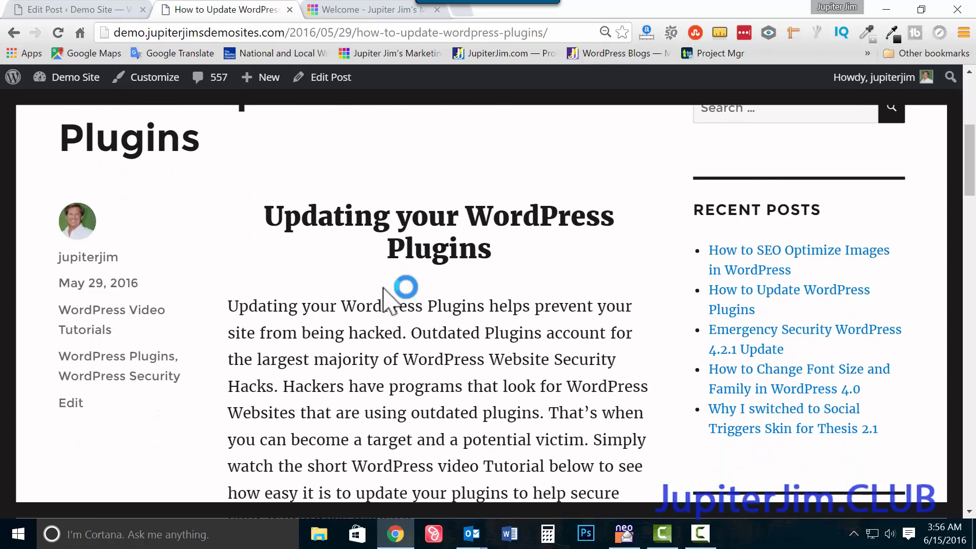
scroll("down", 3)
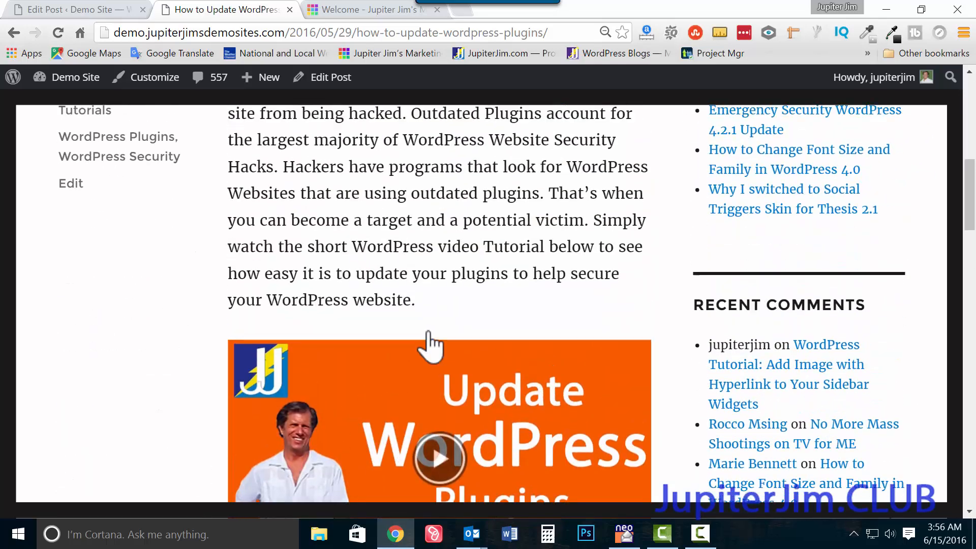
scroll("up", 3)
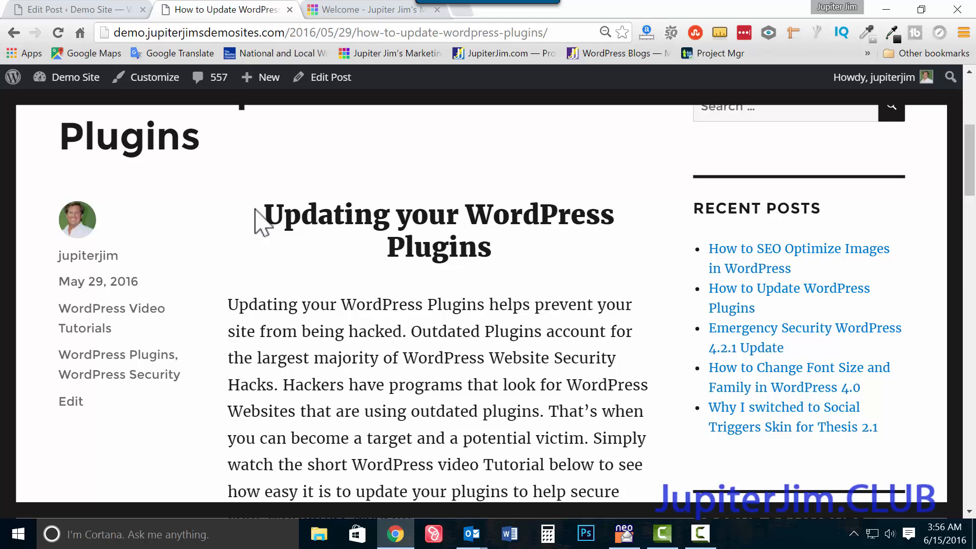
left_click_drag(262, 214, 519, 249)
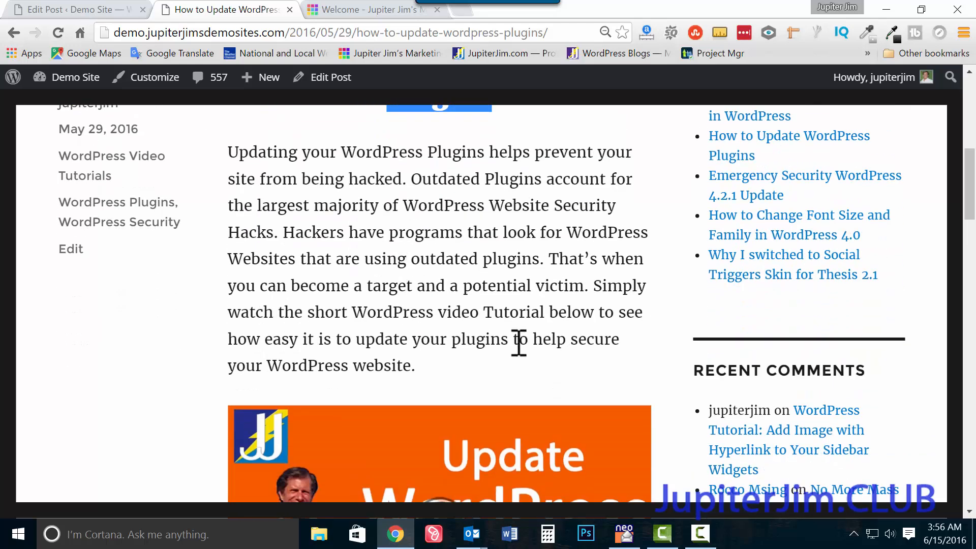
mouse_move(100, 19)
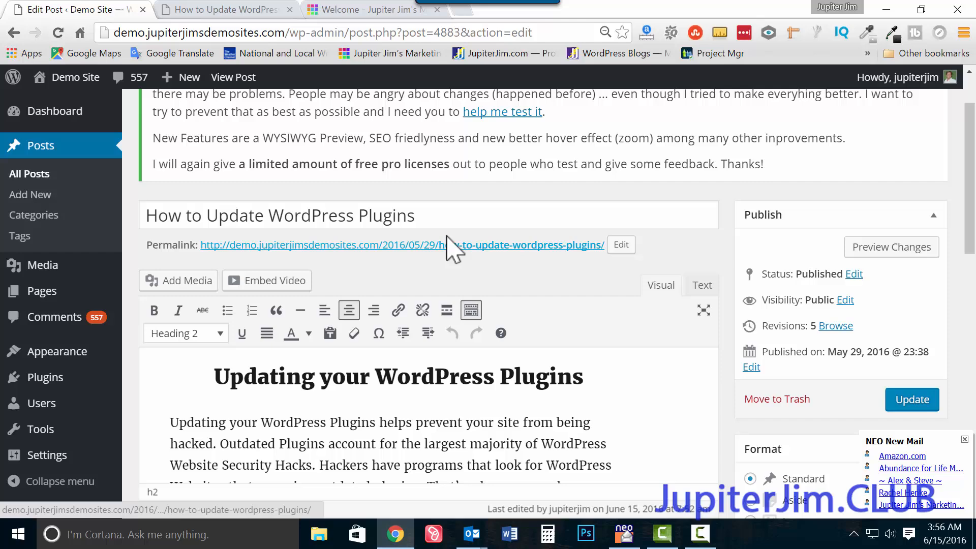
Step: Select the post's heading line, then hide and reshow the second toolbar row
left_click(281, 214)
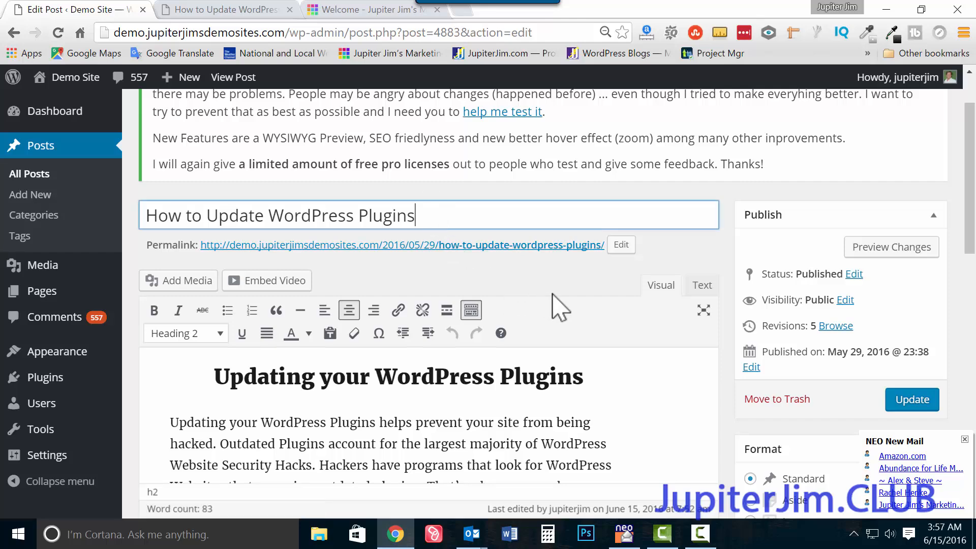
scroll("down", 3)
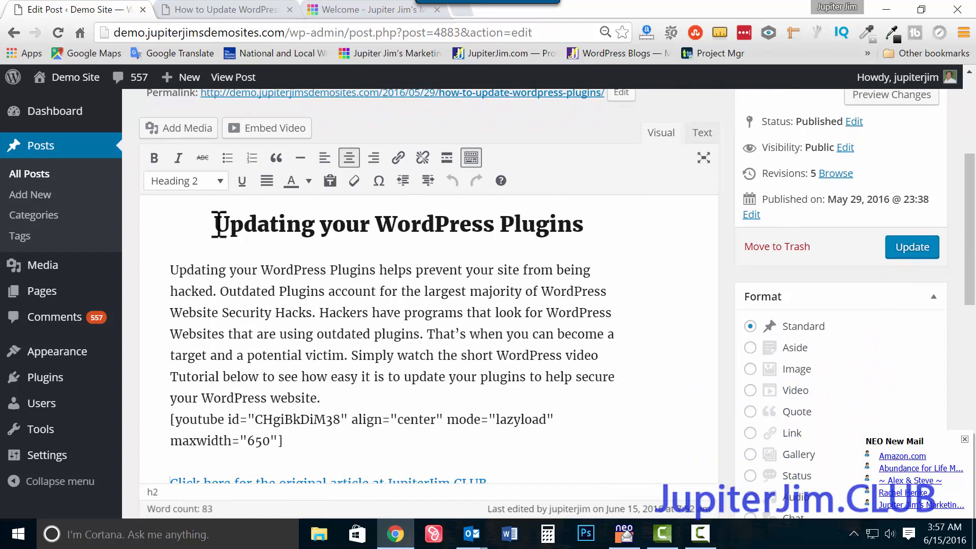
triple_click(397, 225)
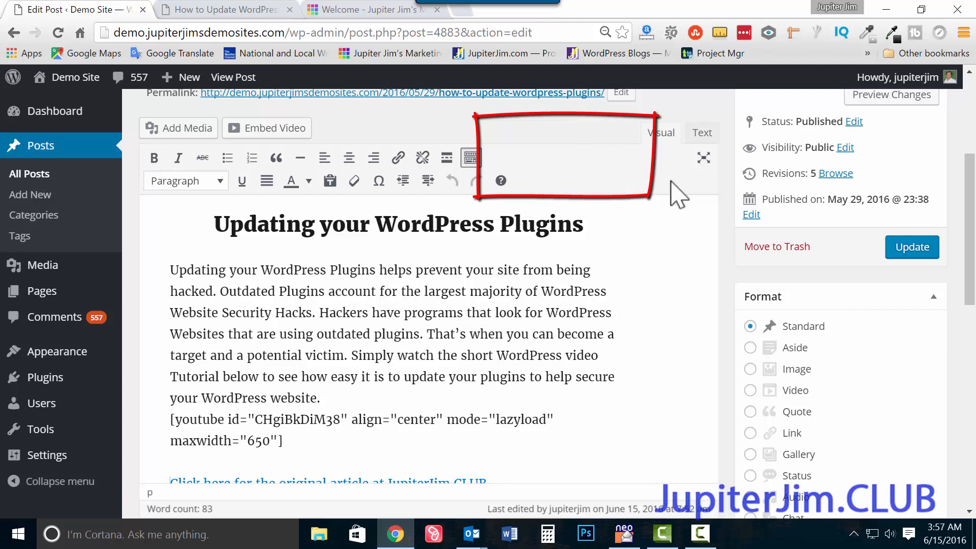
mouse_move(641, 177)
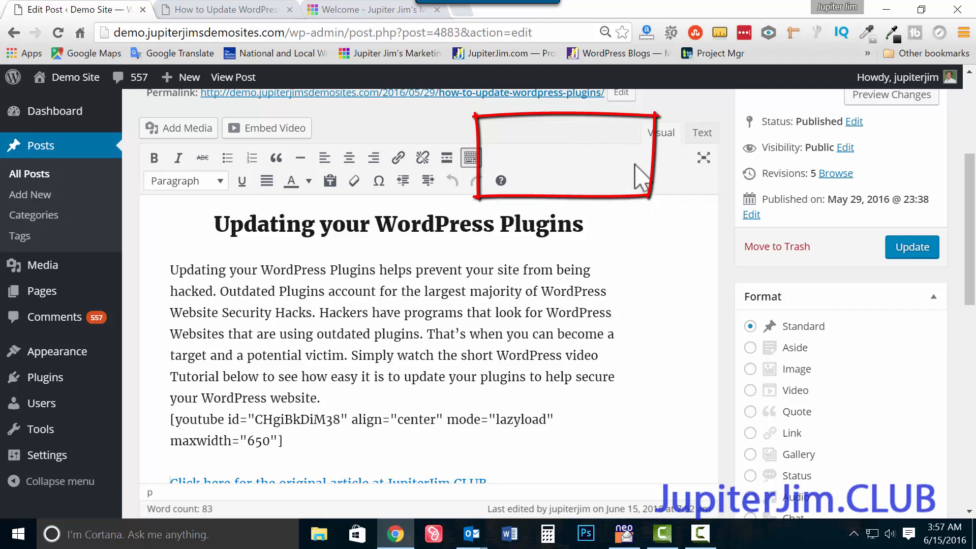
mouse_move(471, 158)
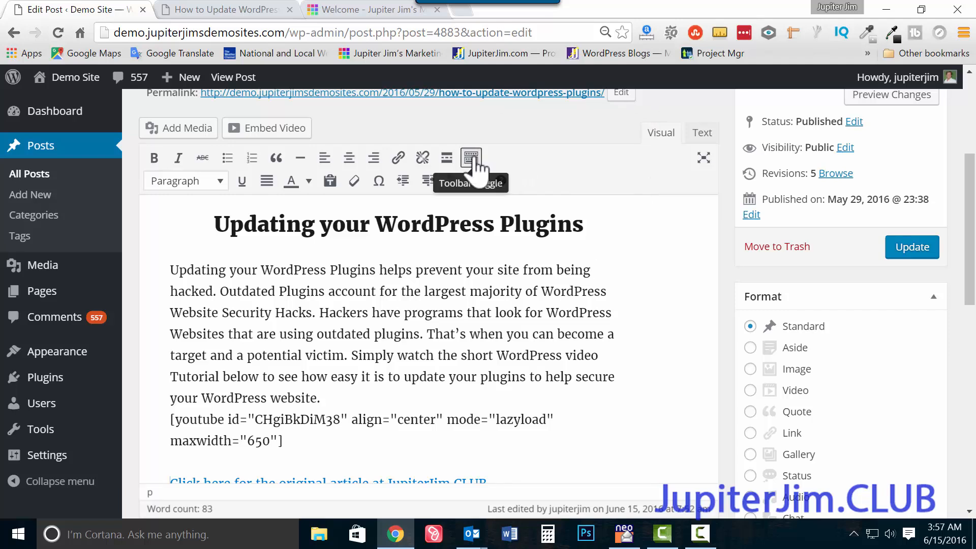
left_click(471, 158)
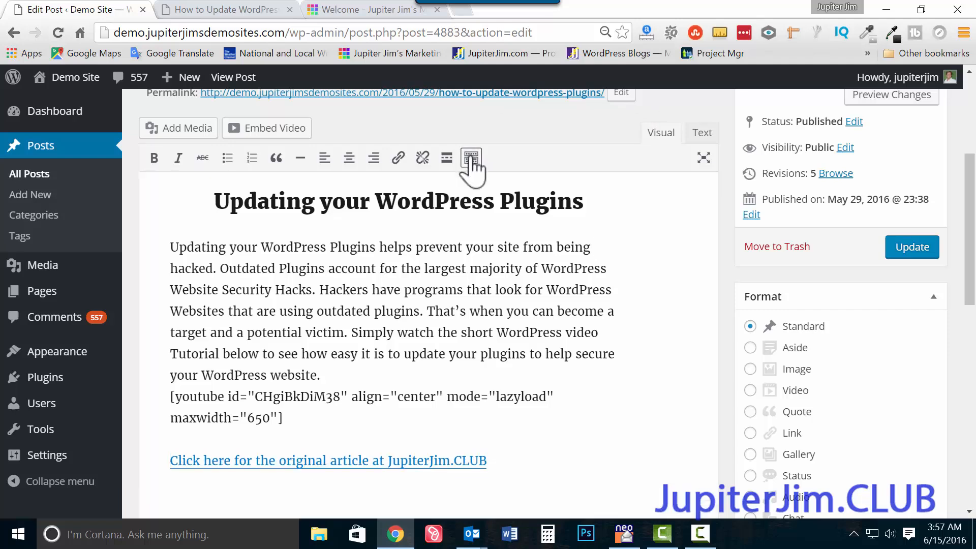
left_click(471, 157)
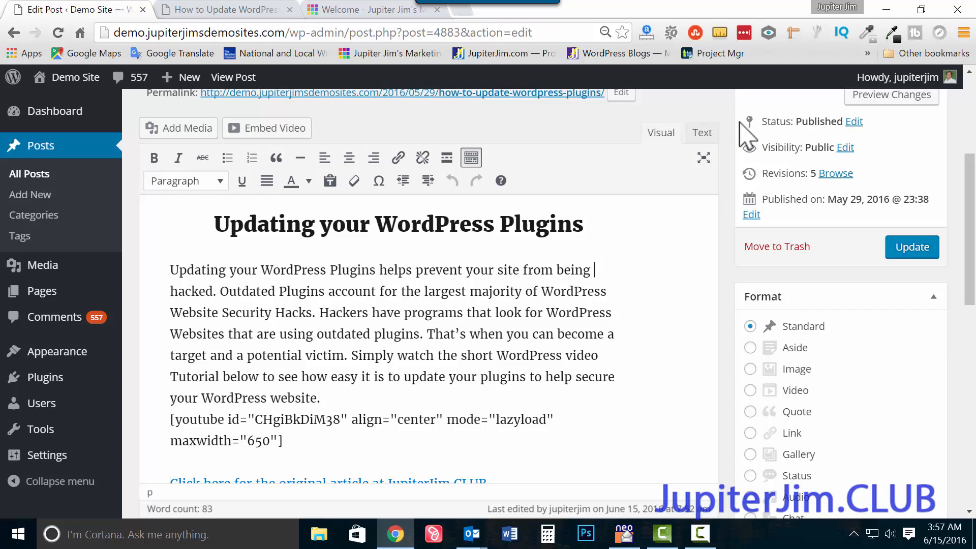
mouse_move(57, 352)
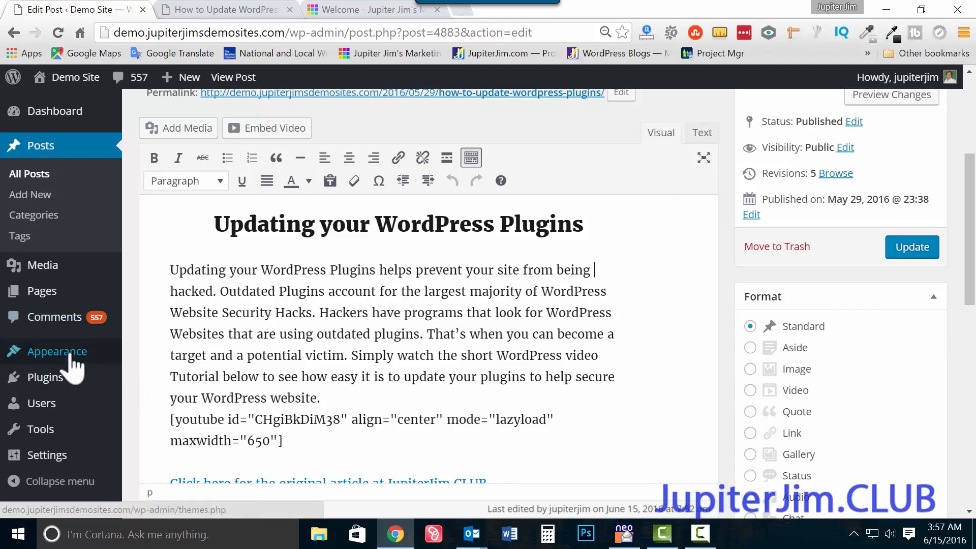
mouse_move(45, 377)
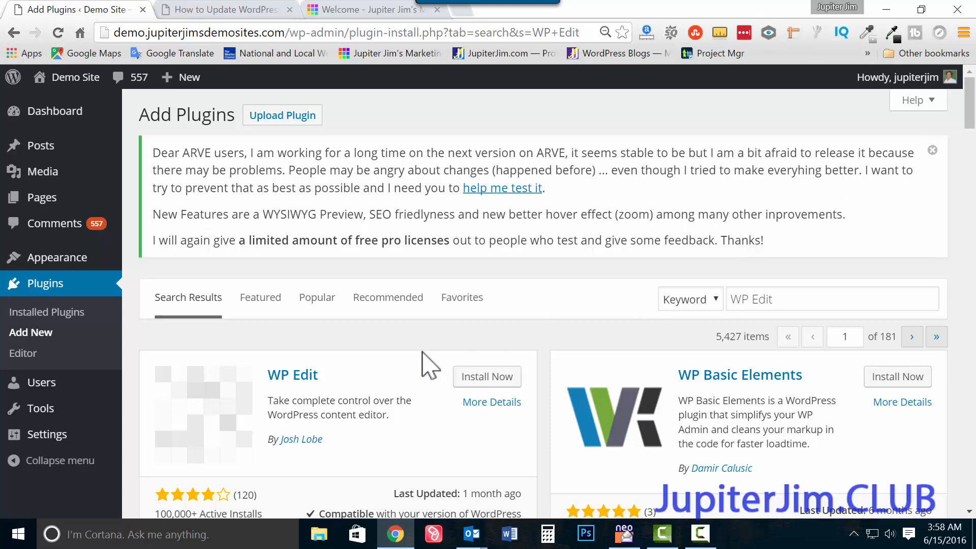
Step: Scroll through the 'WP Edit' search results on the Add Plugins page
scroll("down", 3)
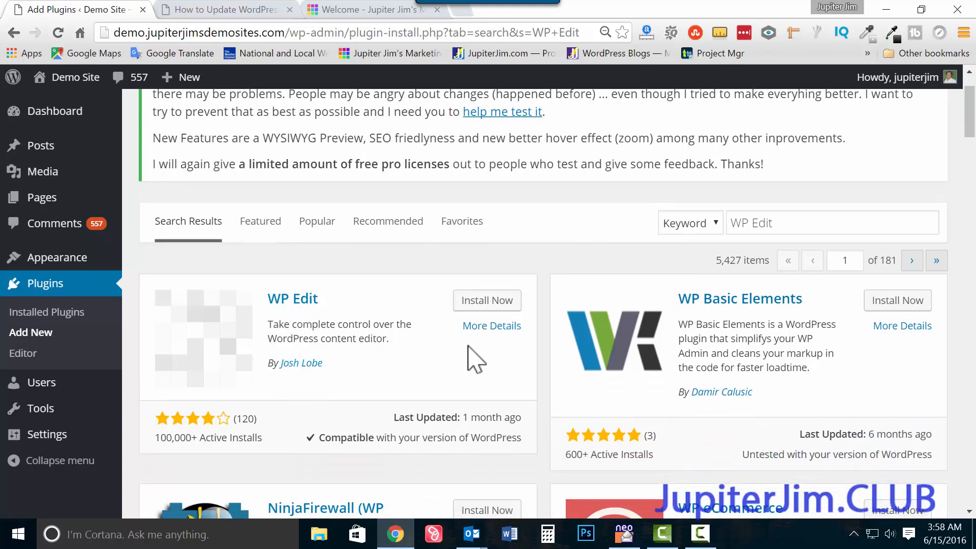
left_click(491, 326)
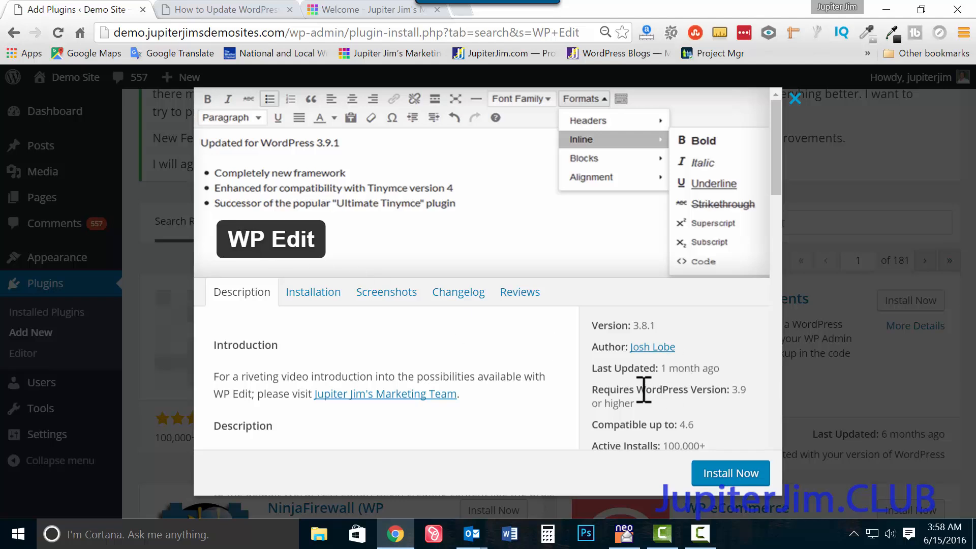
left_click_drag(638, 389, 632, 403)
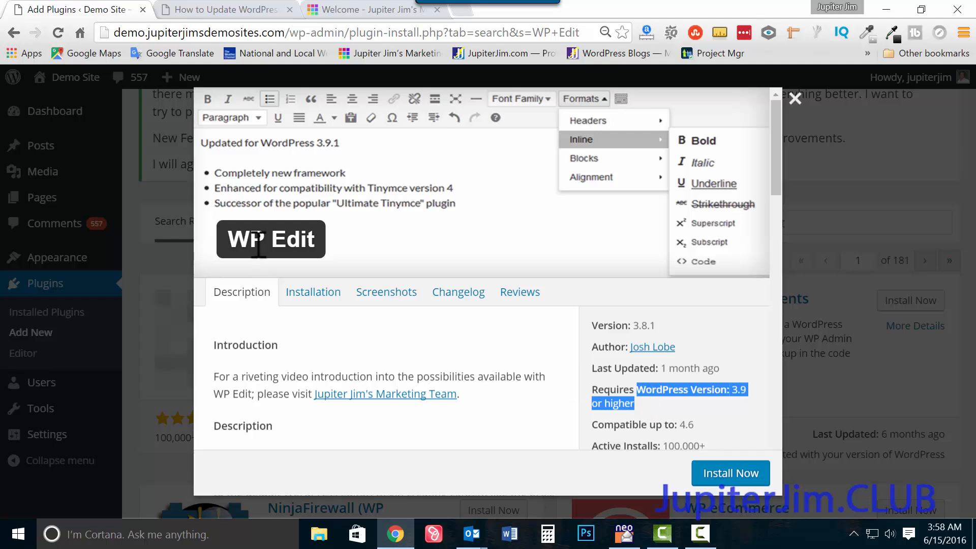
mouse_move(652, 347)
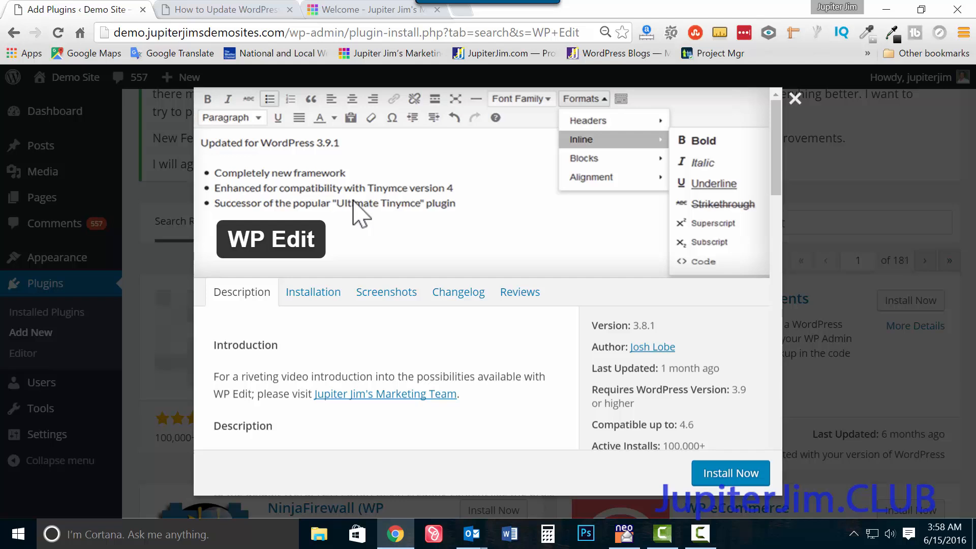
mouse_move(352, 224)
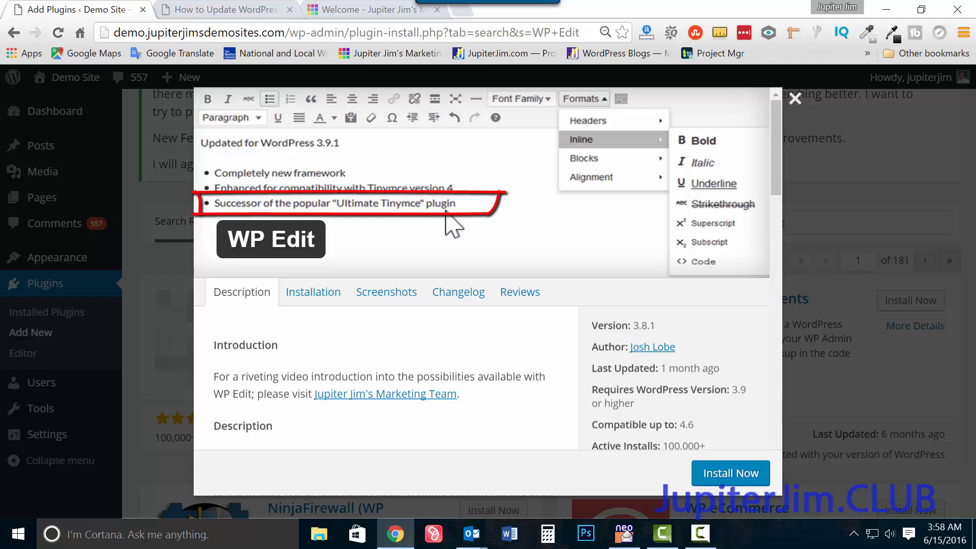
mouse_move(635, 367)
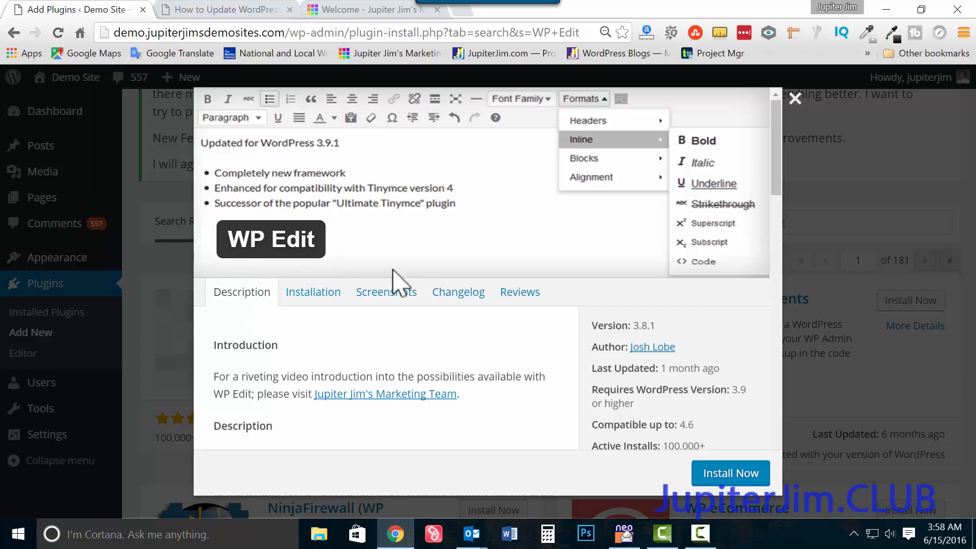
scroll("down", 3)
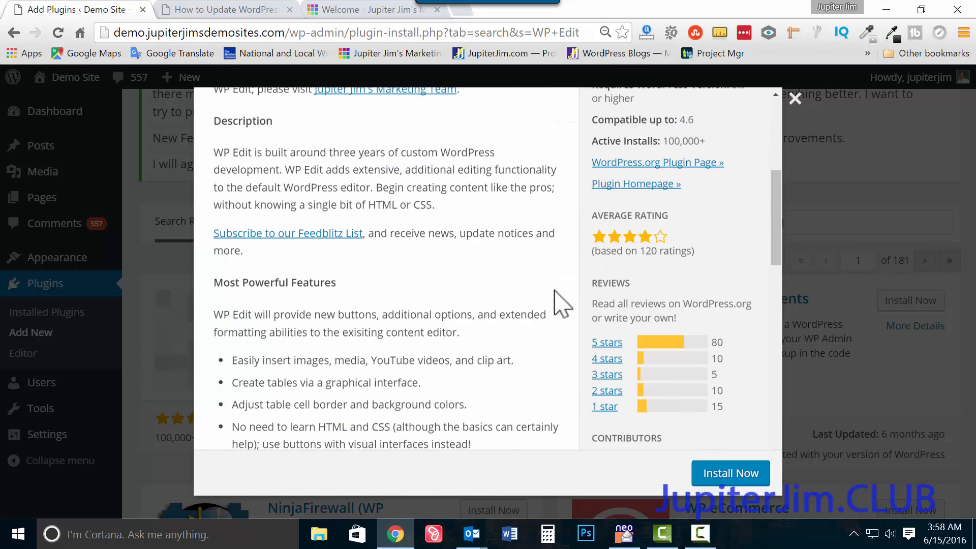
scroll("down", 3)
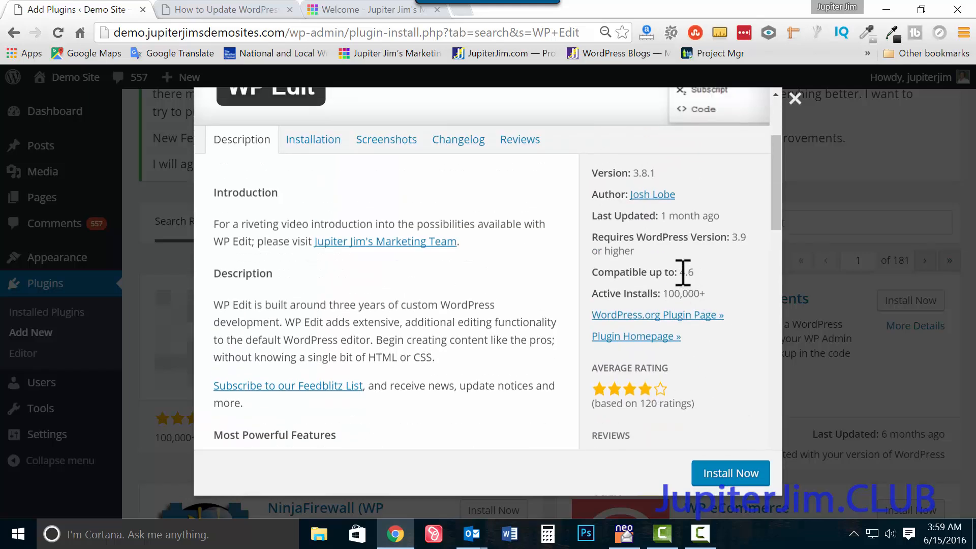
double_click(686, 272)
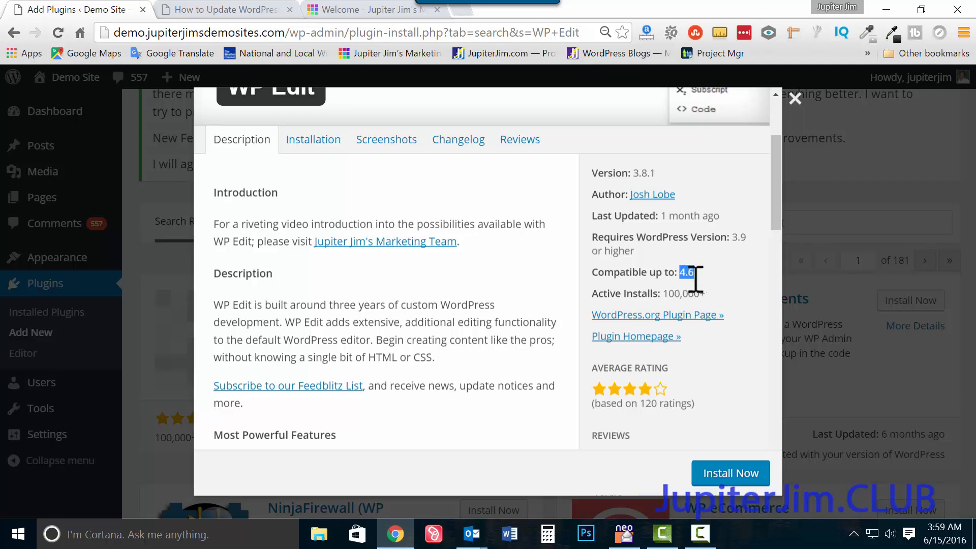
mouse_move(636, 220)
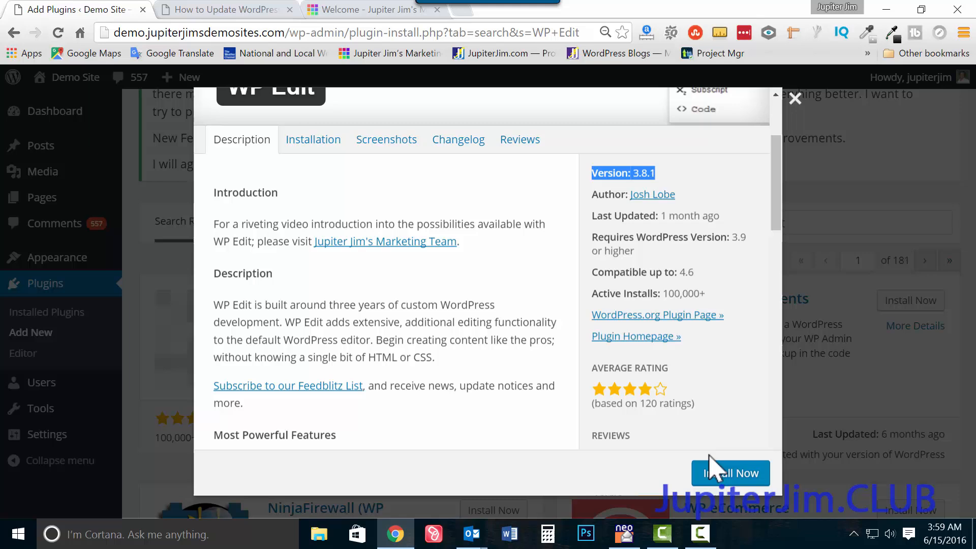
Step: Install WP Edit 3.8.1 from its details popup and activate it after installation
left_click(730, 473)
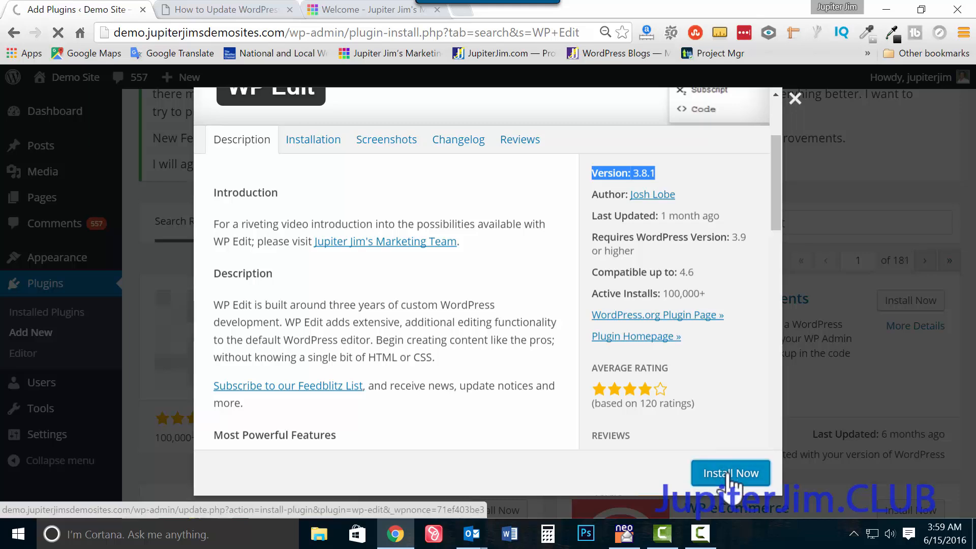
left_click(730, 473)
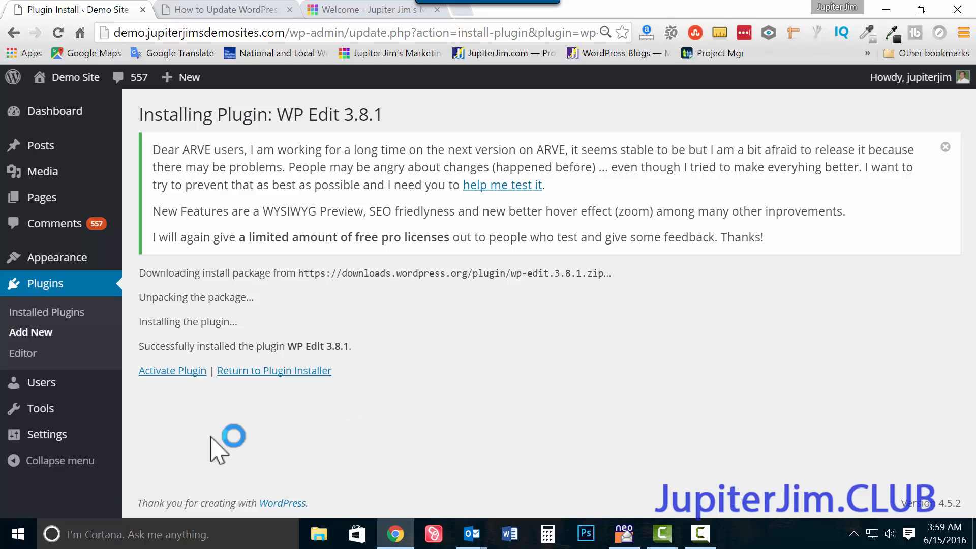
left_click(171, 369)
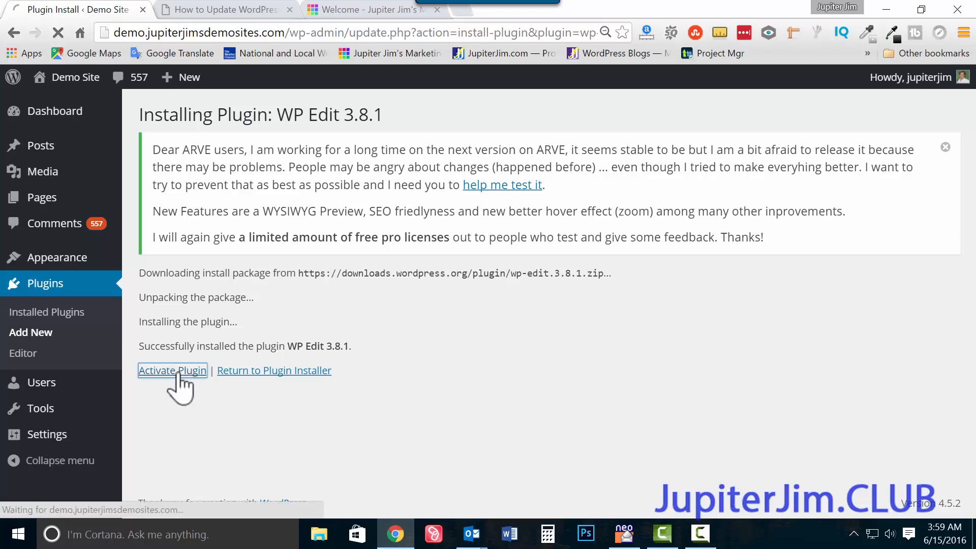
left_click(173, 370)
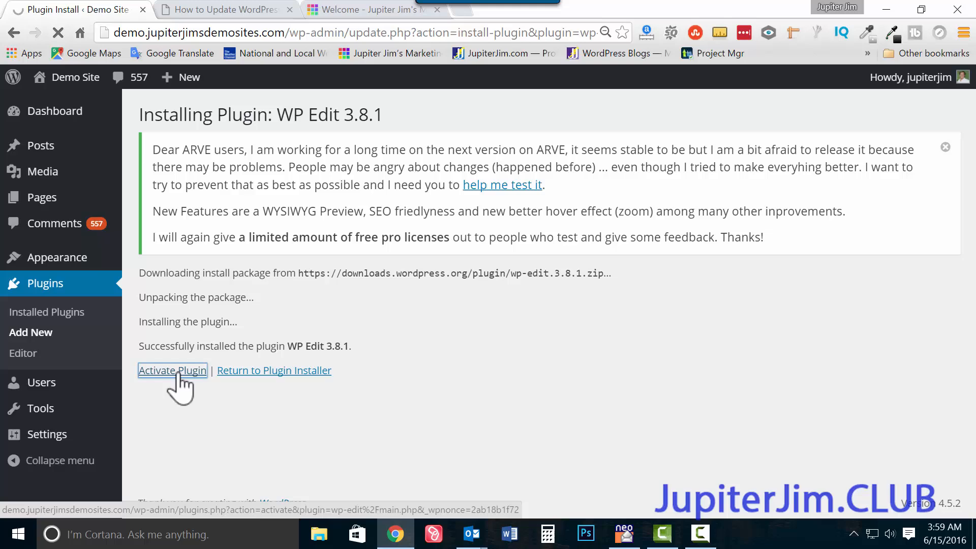
left_click(172, 371)
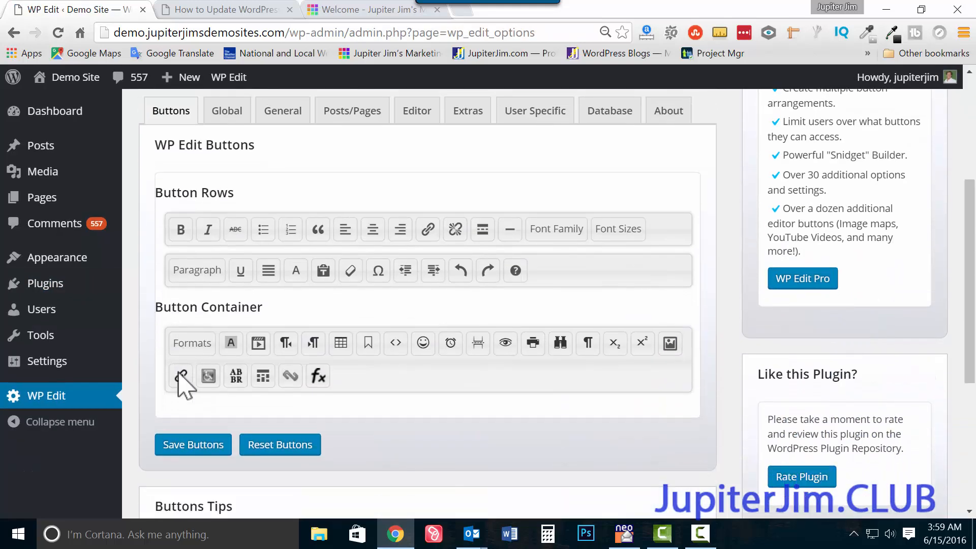
mouse_move(477, 289)
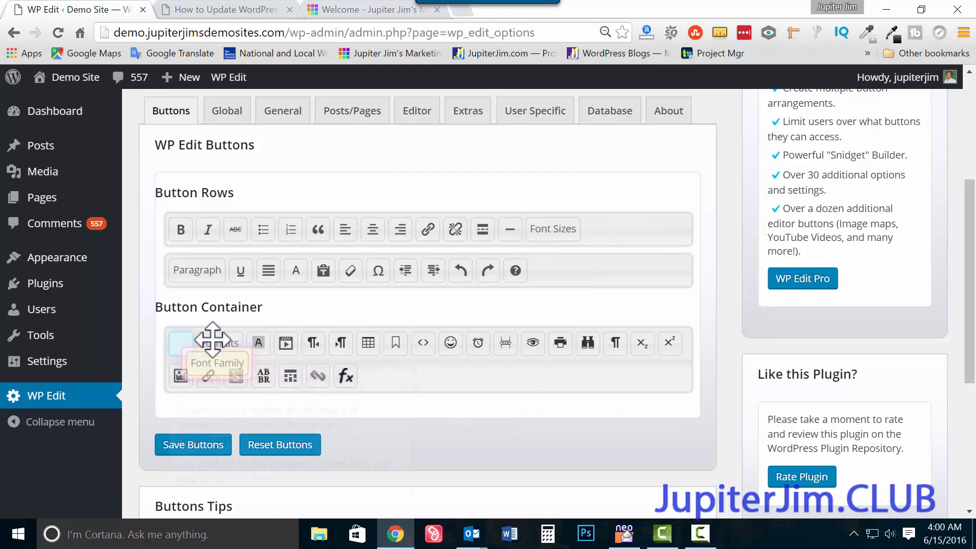
Step: Move Font Family to the Button Container and back into the button rows, then save
left_click_drag(215, 344, 573, 230)
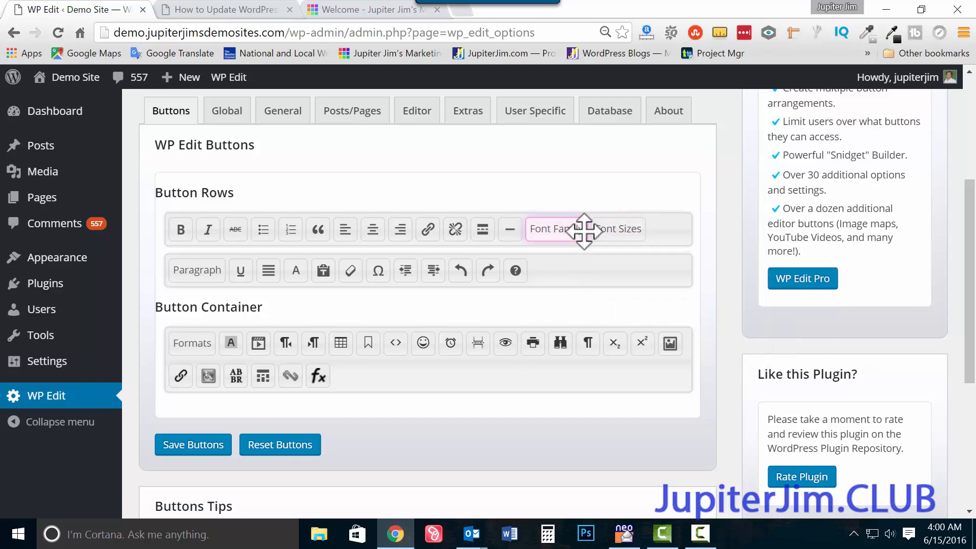
mouse_move(765, 319)
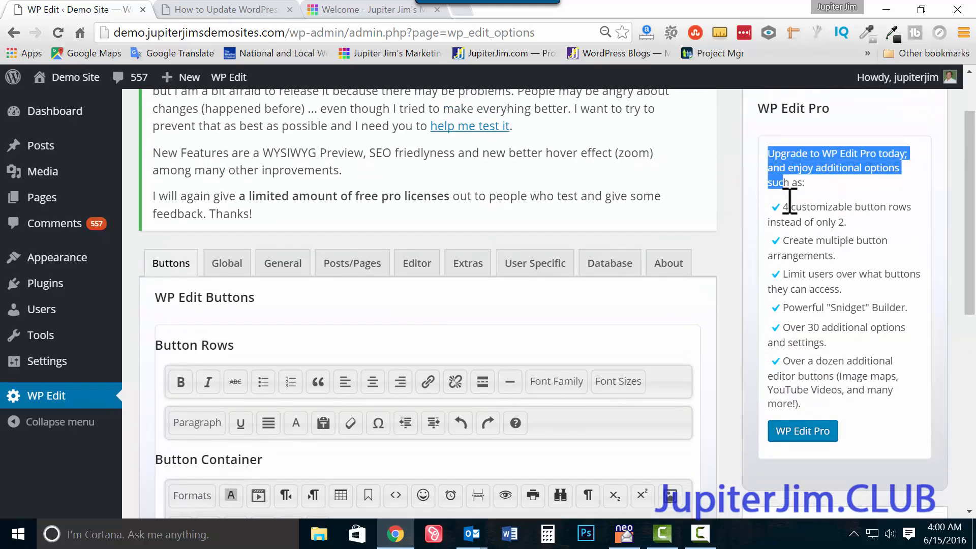
left_click_drag(788, 200, 843, 404)
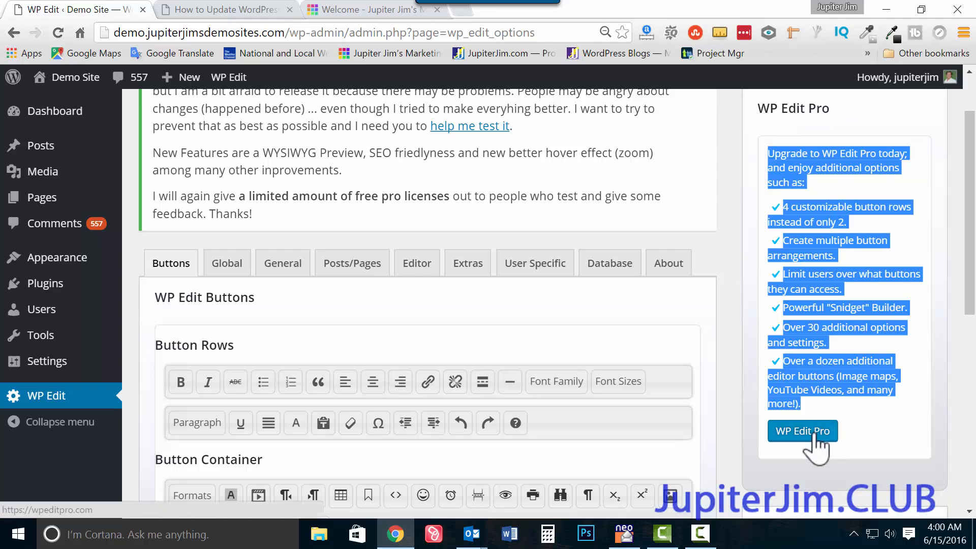
mouse_move(770, 144)
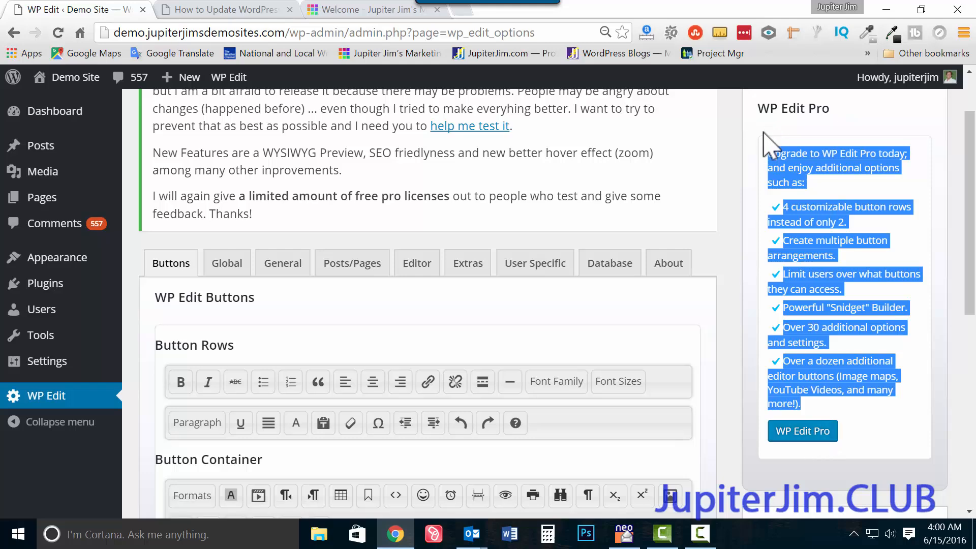
scroll("down", 3)
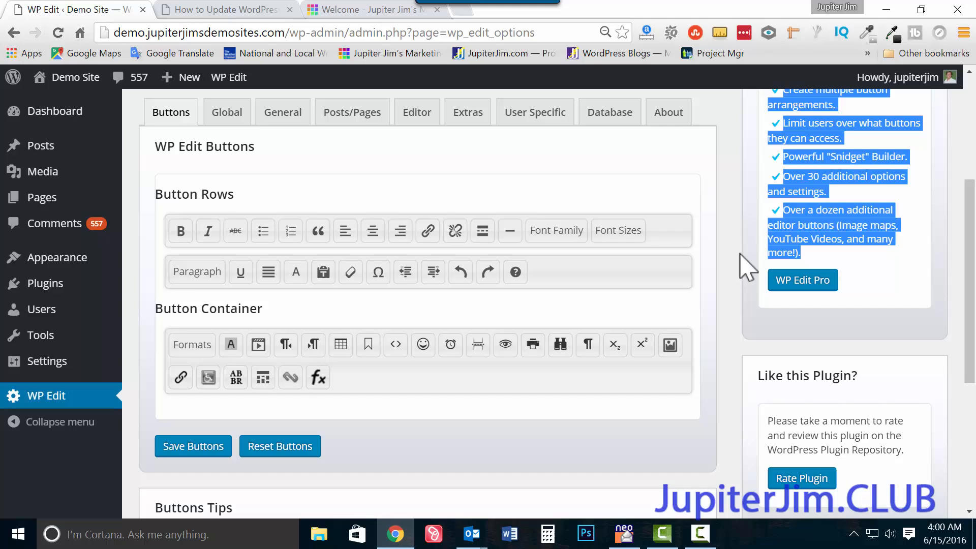
scroll("down", 3)
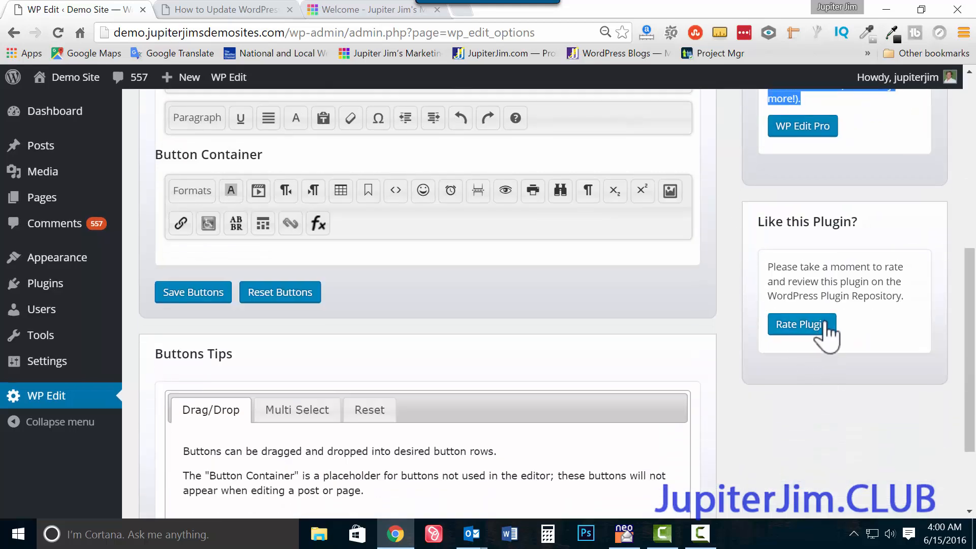
mouse_move(750, 349)
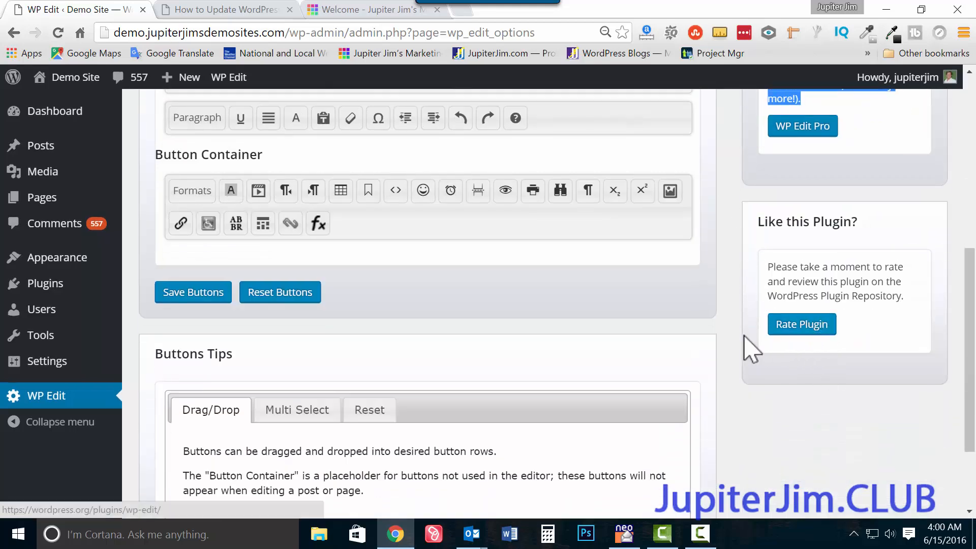
scroll("up", 3)
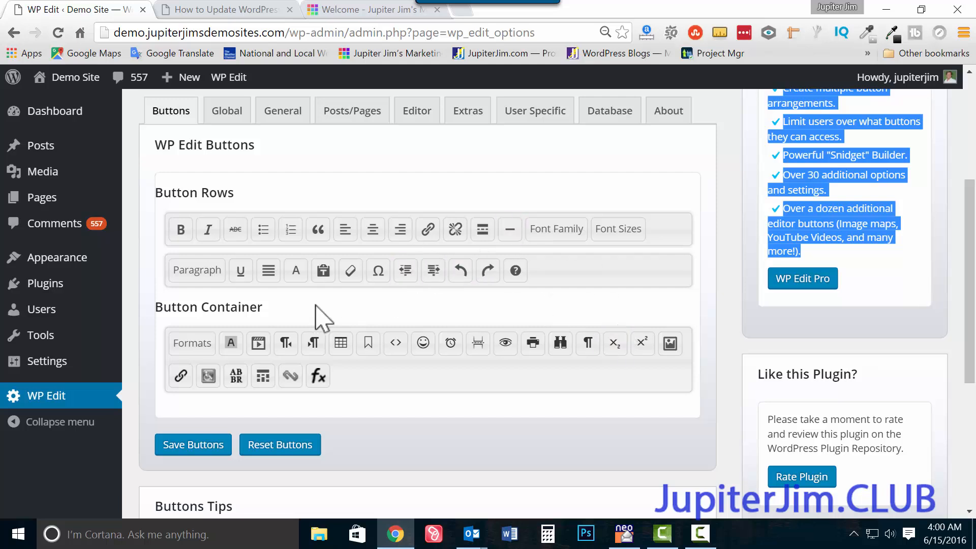
mouse_move(618, 229)
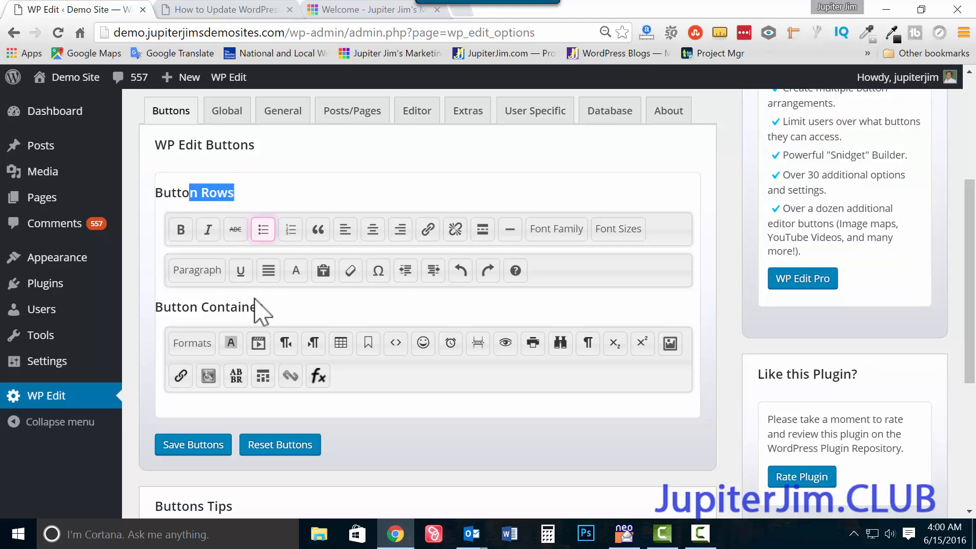
left_click(193, 444)
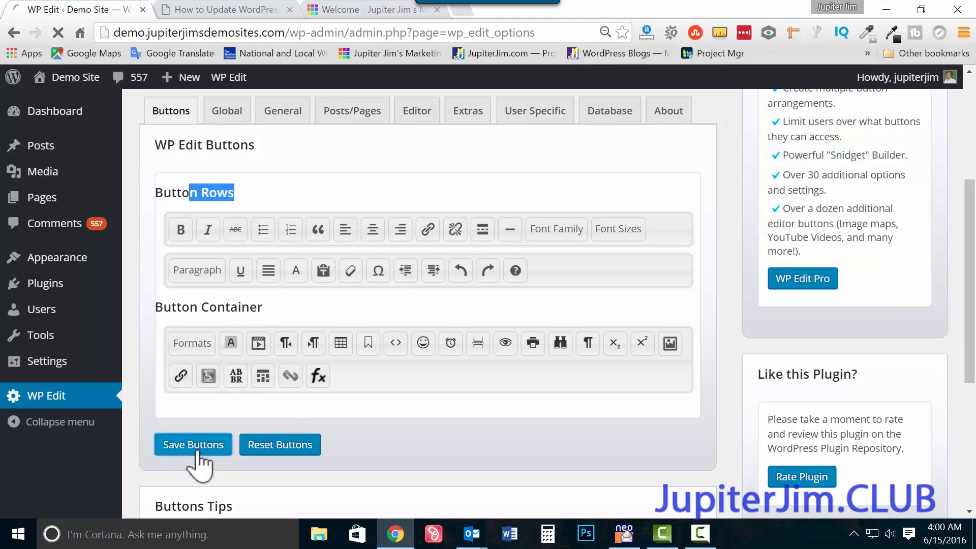
Step: Finish saving the button layout and open 'How to Update WordPress Plugins' from All Posts
left_click(193, 445)
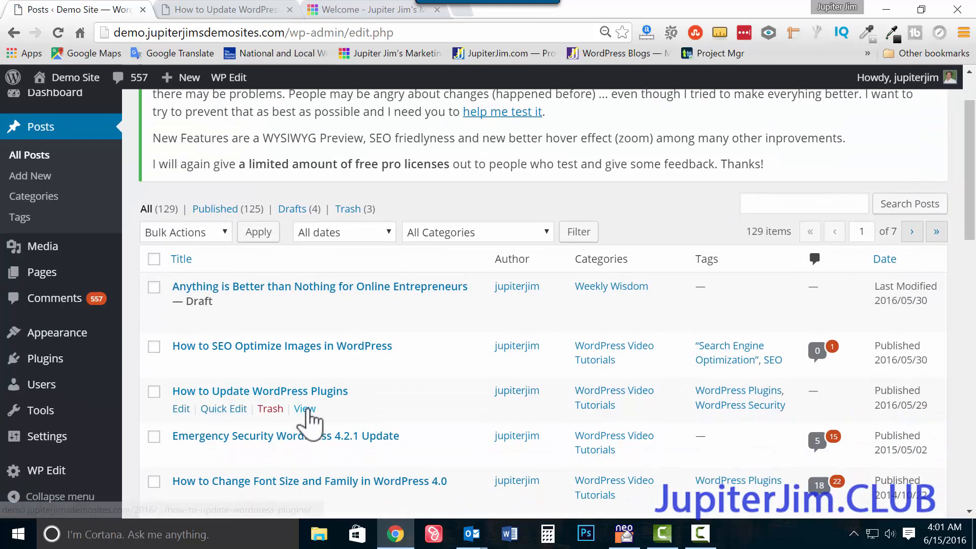
left_click(260, 390)
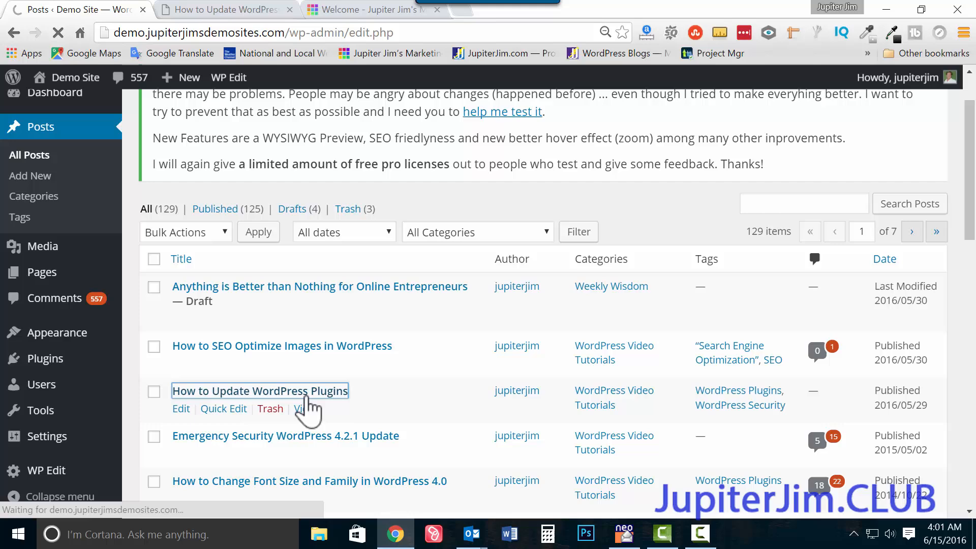
left_click(260, 391)
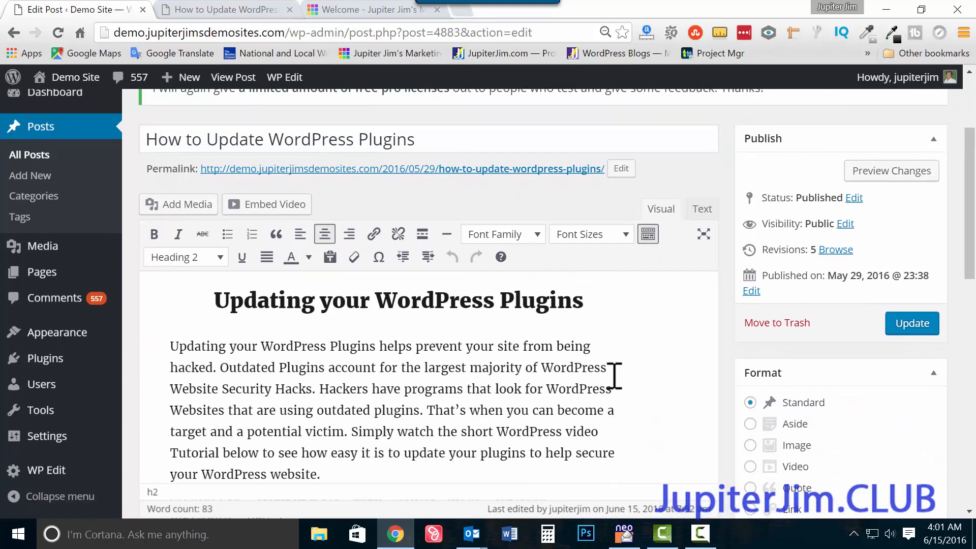
Step: Keep the heading at Heading 2, then switch the editor to the Text (HTML) view
scroll("down", 3)
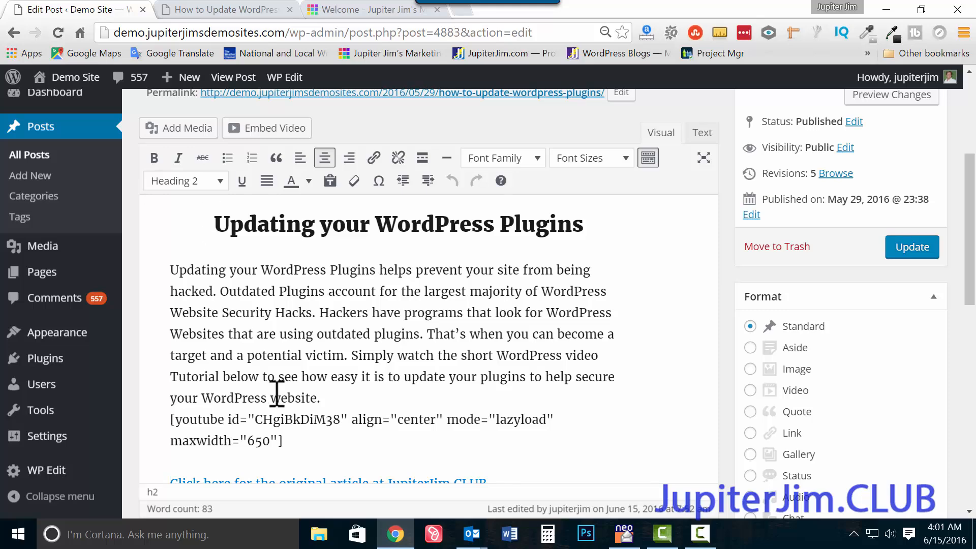
scroll("down", 3)
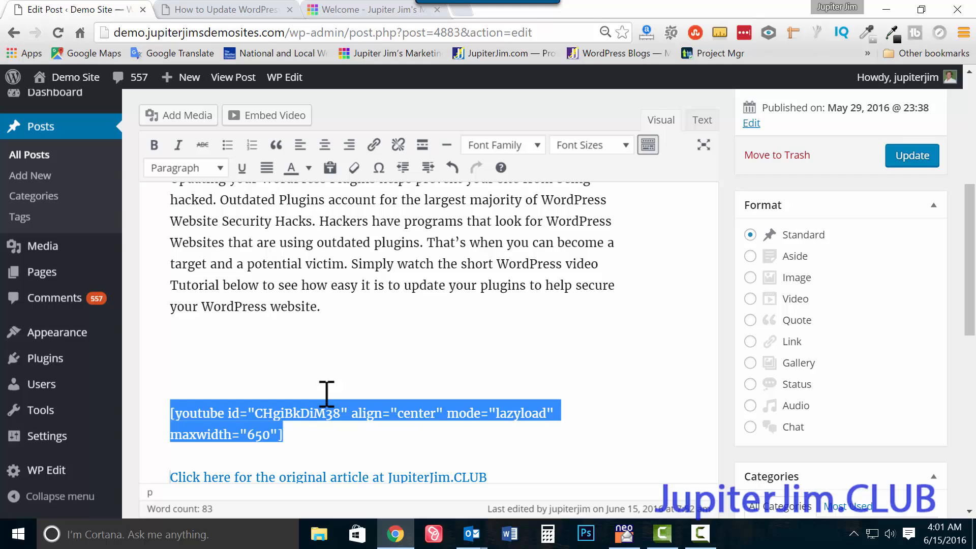
scroll("up", 3)
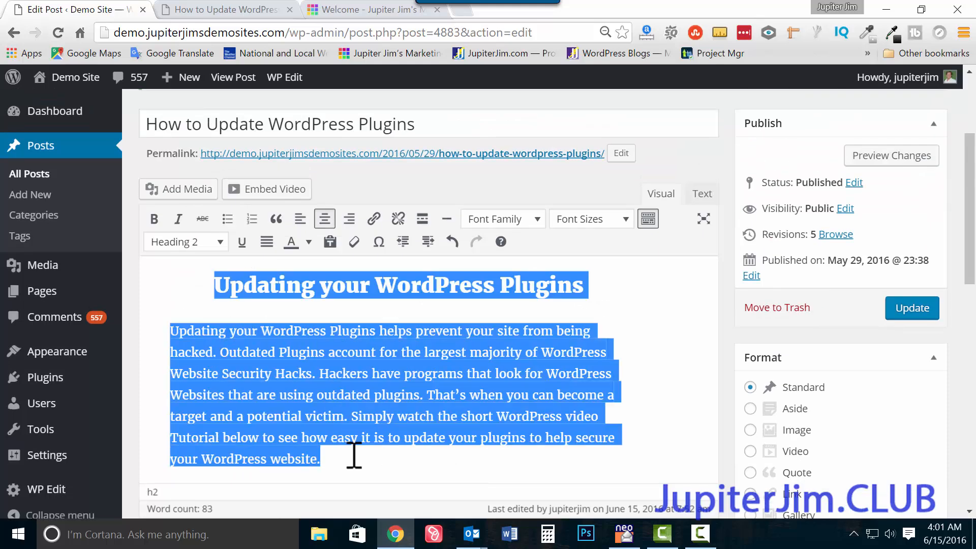
mouse_move(542, 233)
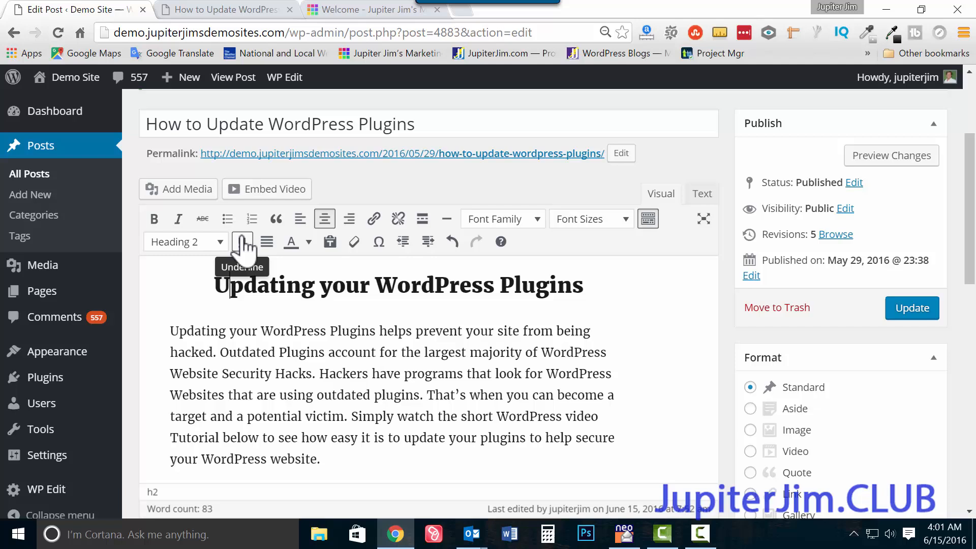
left_click(185, 242)
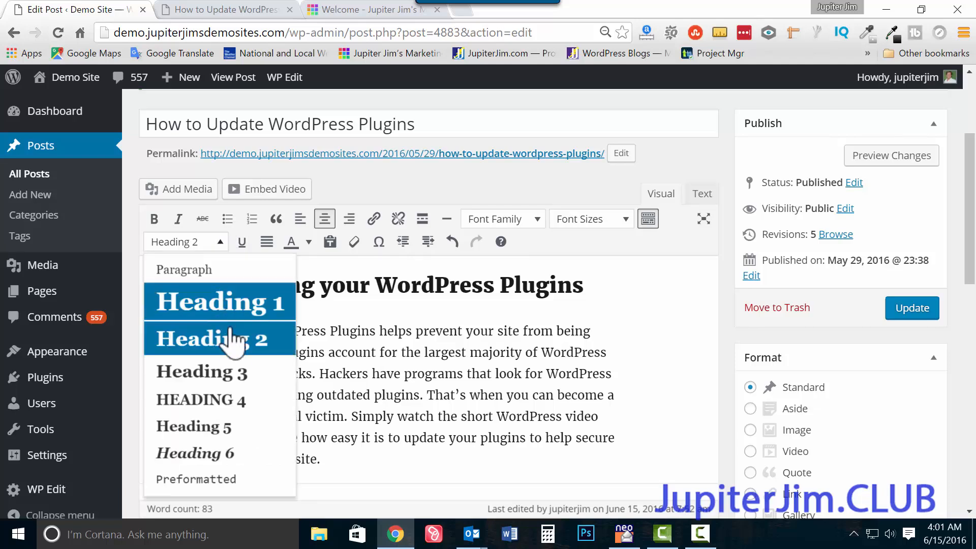
left_click(183, 269)
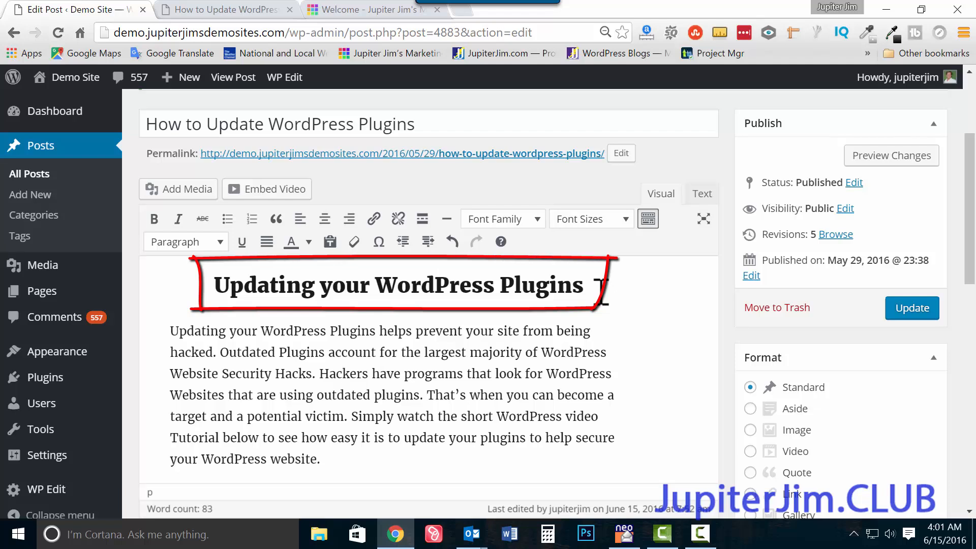
left_click(342, 374)
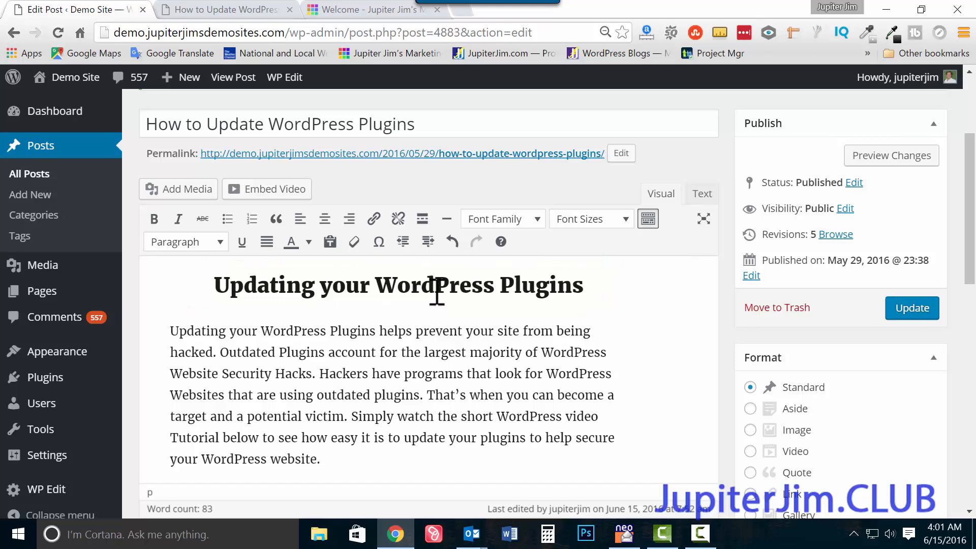
left_click(702, 194)
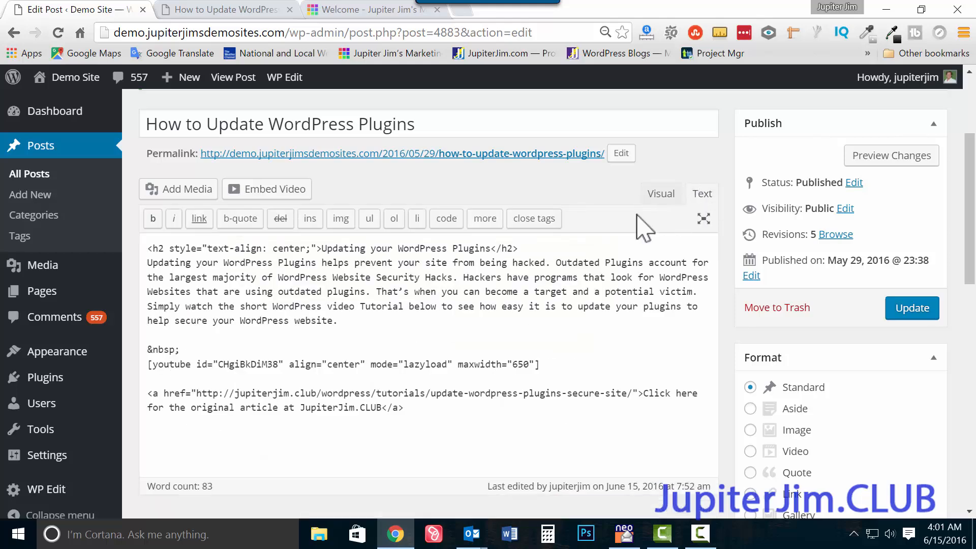
Step: Select the </h2> tag, return to the Visual view, and highlight part of the heading
double_click(155, 248)
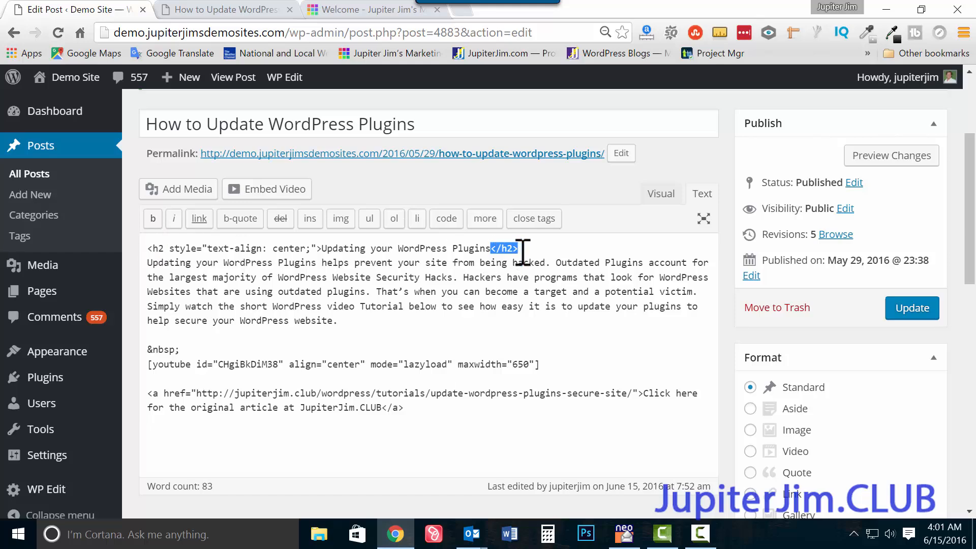
left_click(661, 194)
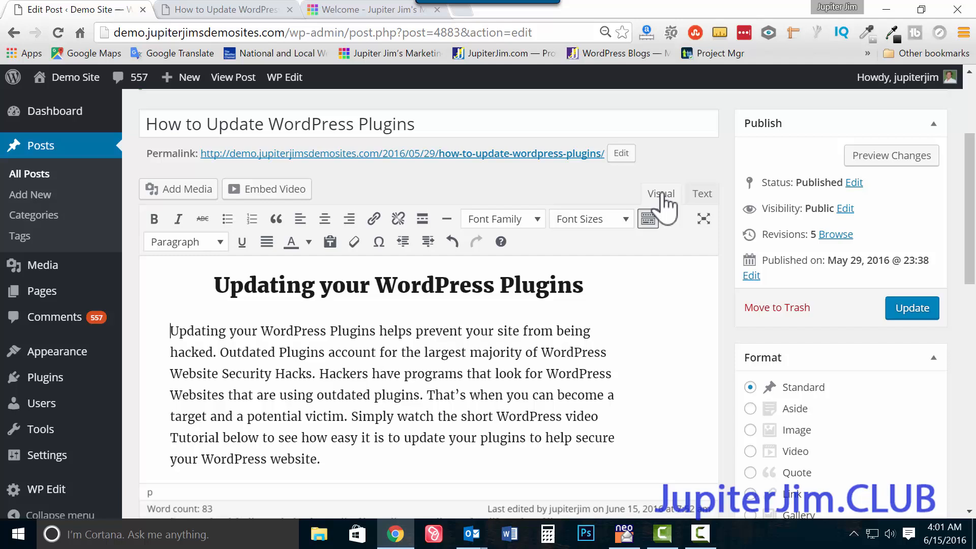
mouse_move(423, 501)
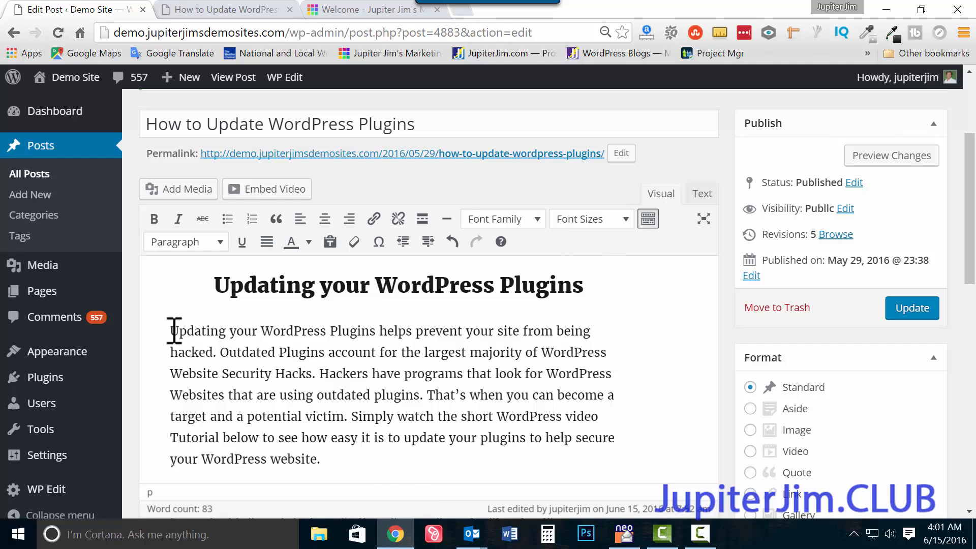
left_click_drag(174, 330, 321, 459)
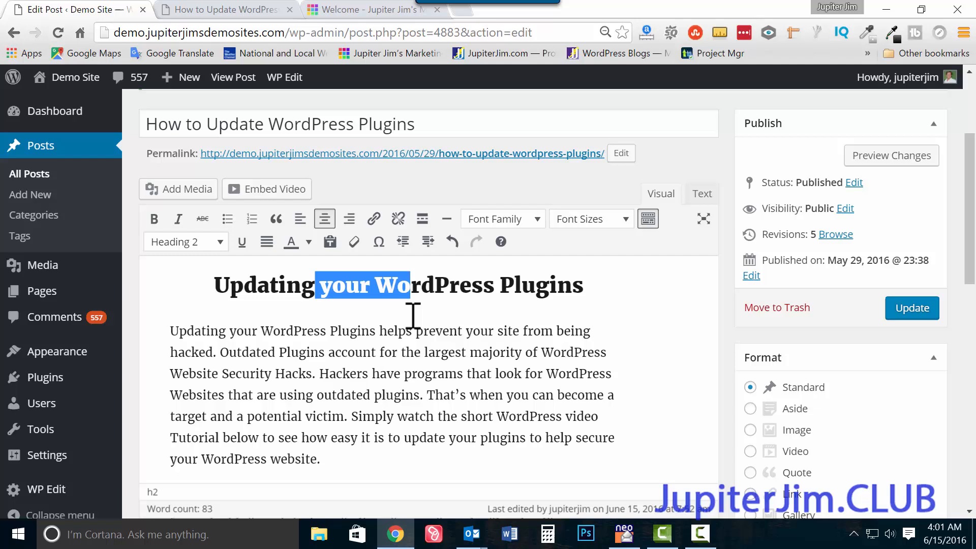
Step: Apply Comic Sans MS from the Font Family dropdown to the 'Updating your WordPress Plugins' heading
left_click(218, 285)
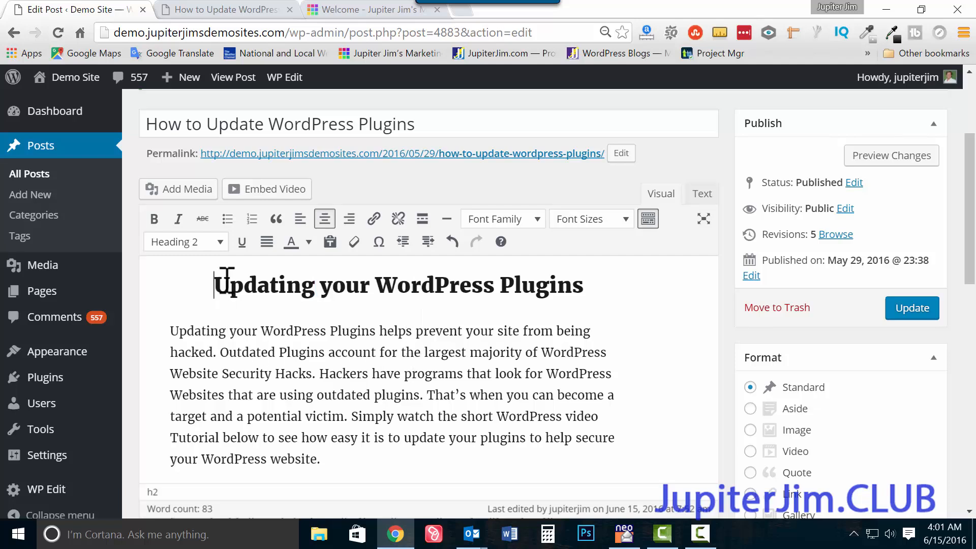
left_click(501, 218)
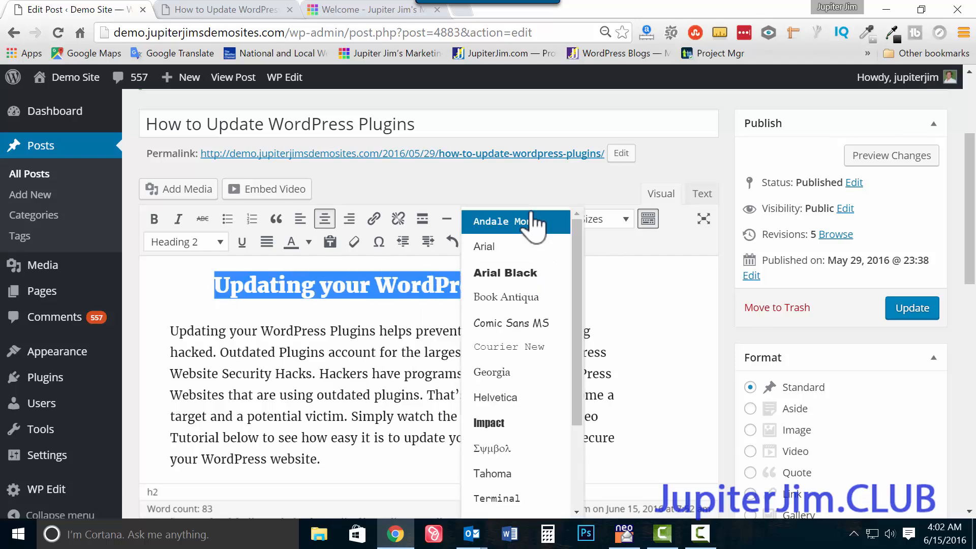
mouse_move(511, 322)
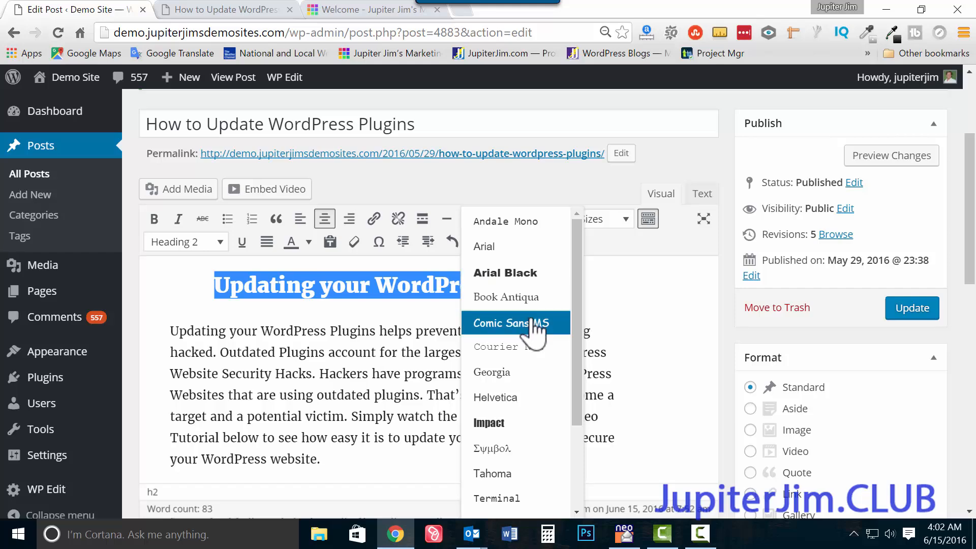
left_click(509, 323)
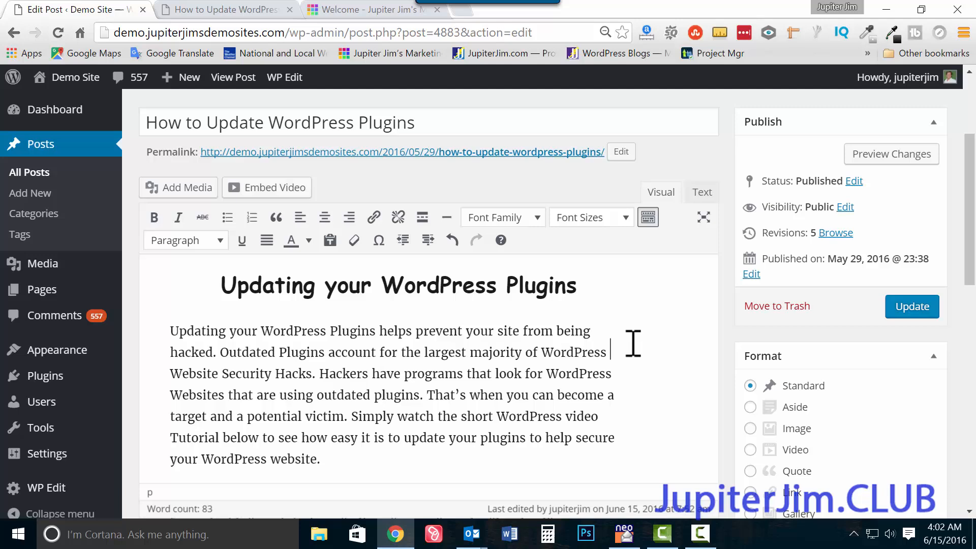
mouse_move(202, 301)
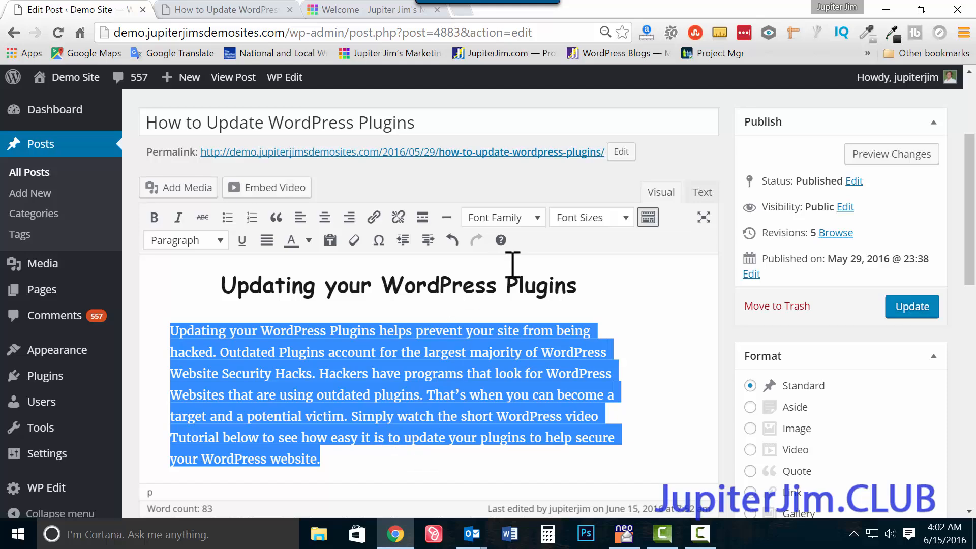
Step: Apply Comic Sans MS to the paragraph and select its first two sentences
left_click(502, 217)
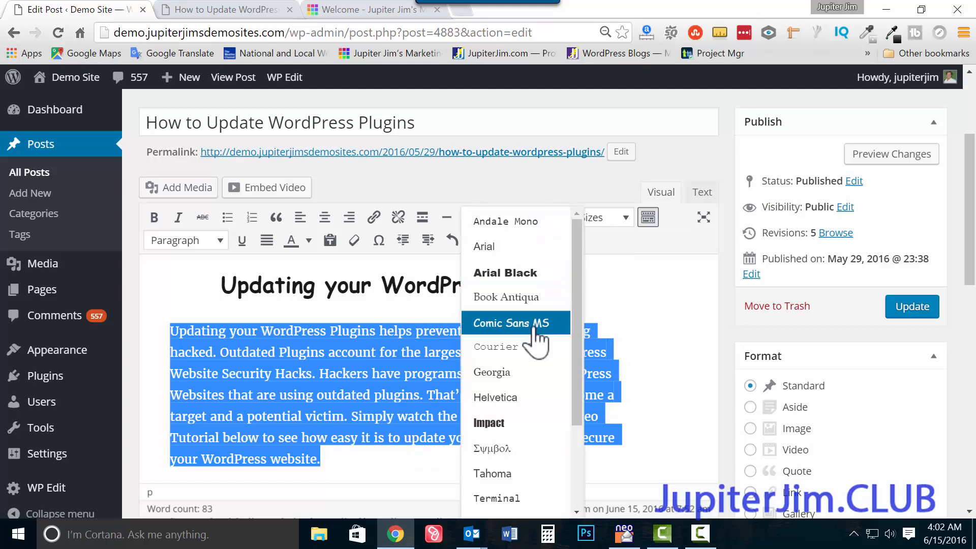
left_click(514, 322)
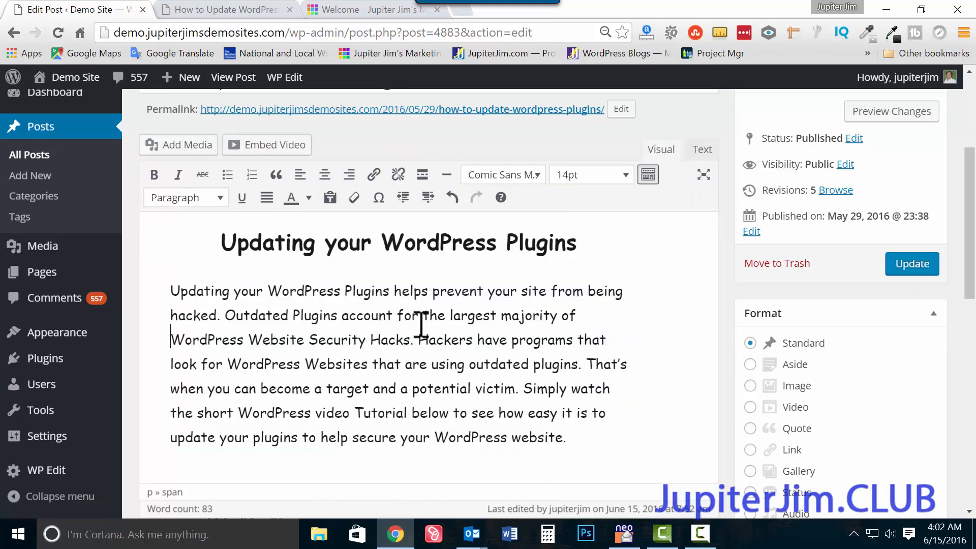
left_click_drag(171, 291, 440, 389)
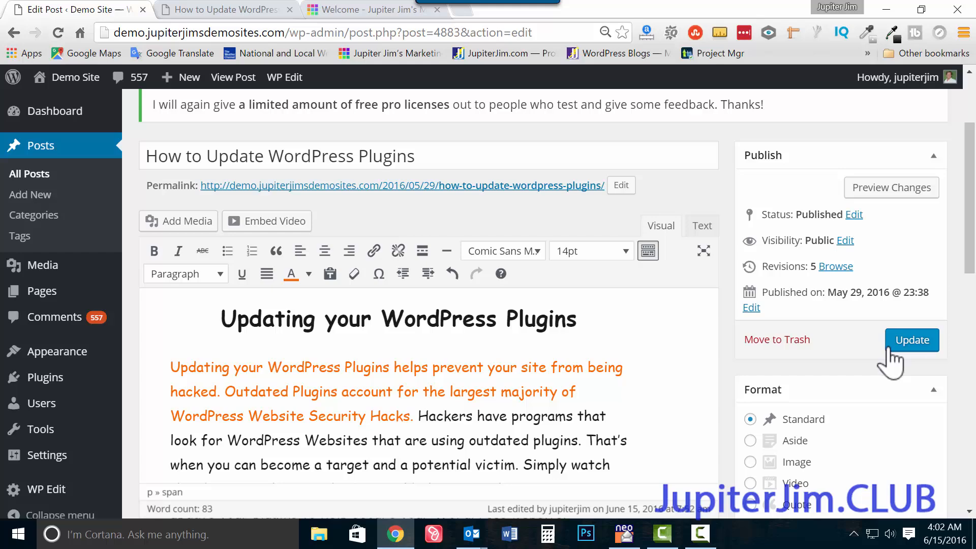
Step: Update the post with the Comic Sans orange styling and view it live
left_click(912, 340)
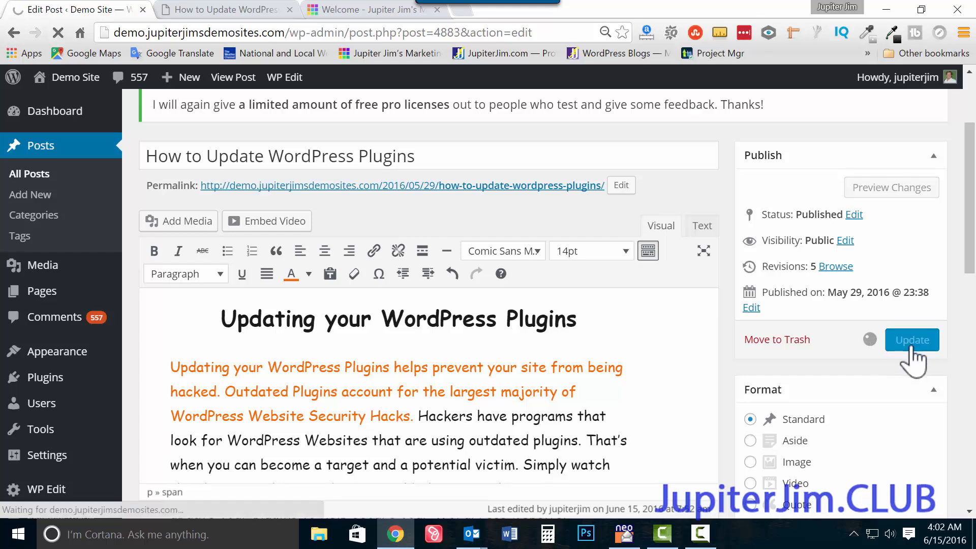
left_click(911, 340)
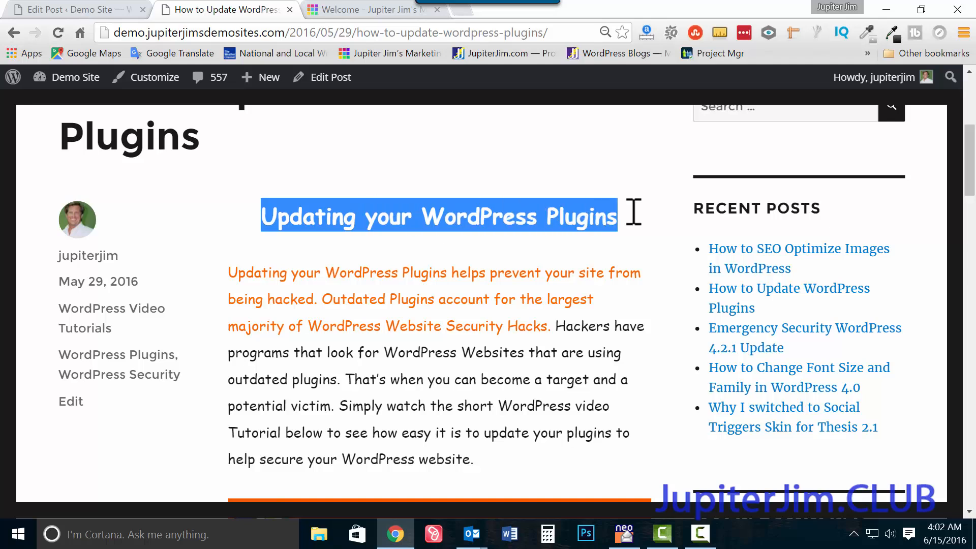
scroll("down", 3)
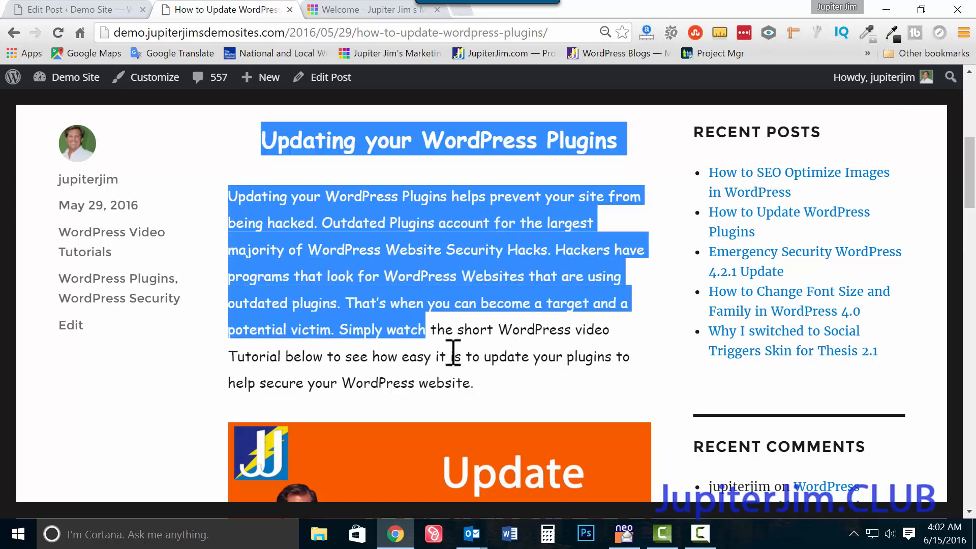
left_click(480, 330)
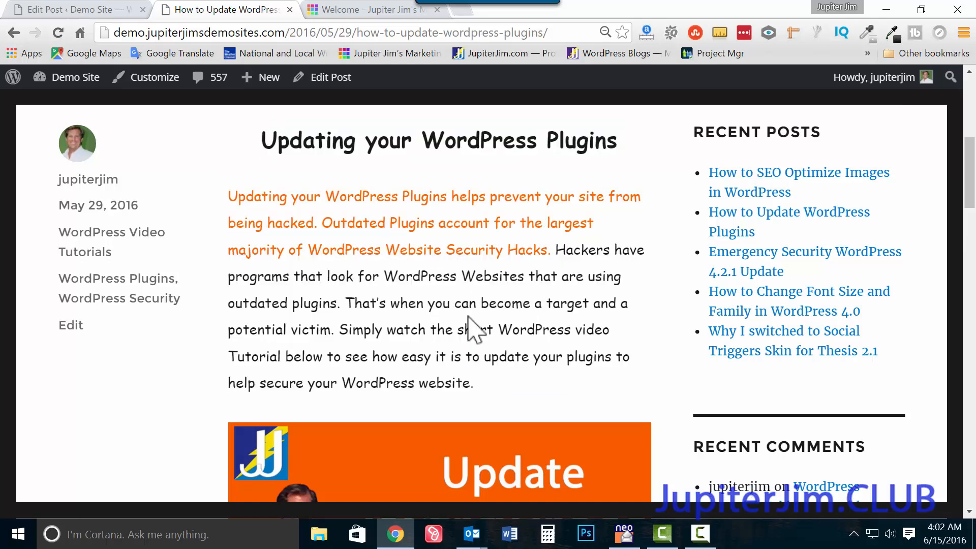